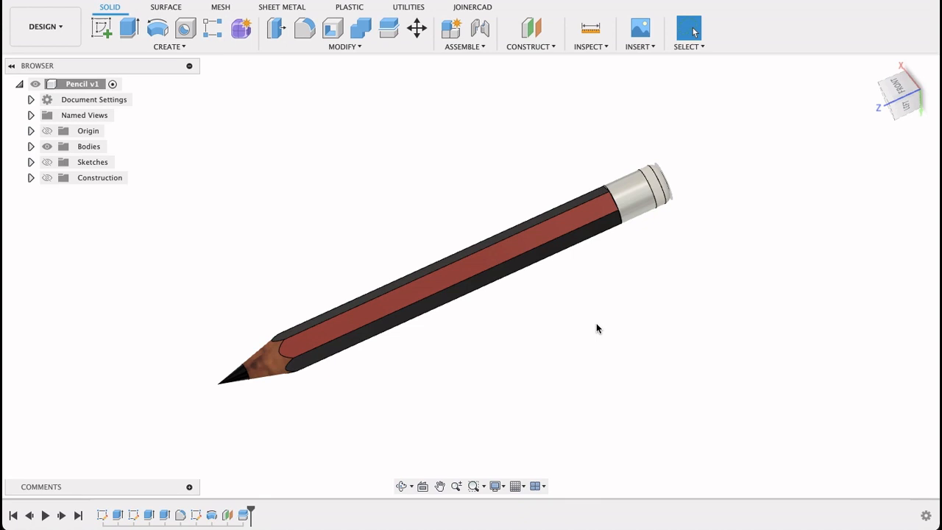
mouse_move(575, 346)
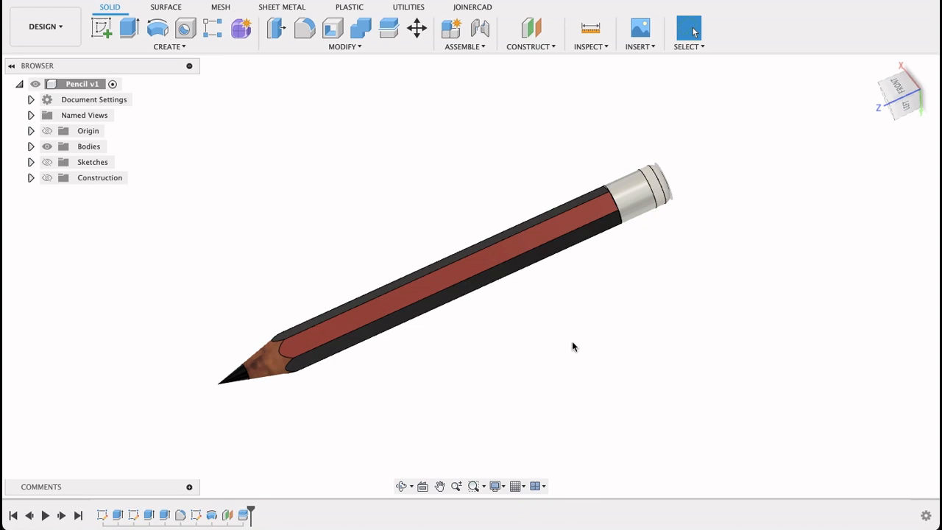
- Orbit the finished pencil to view it from several angles
left_click_drag(574, 347, 692, 337)
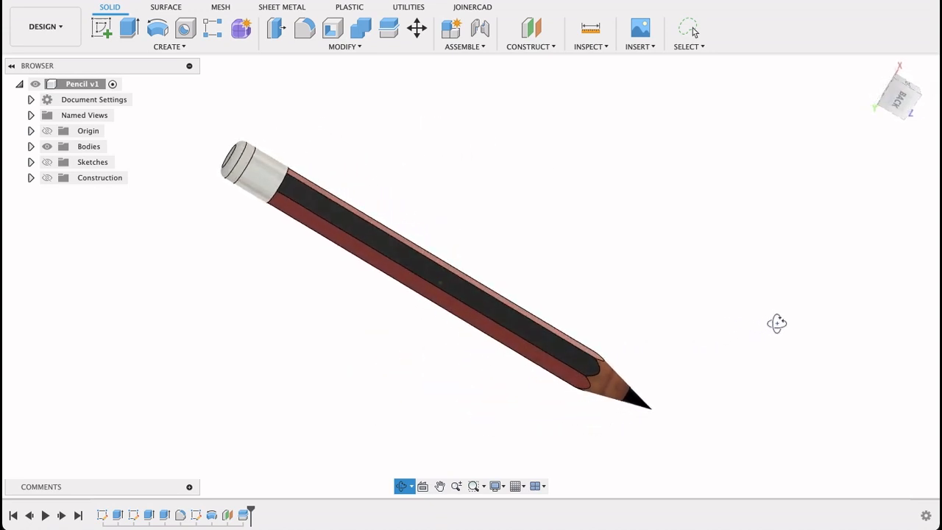
left_click_drag(778, 323, 631, 342)
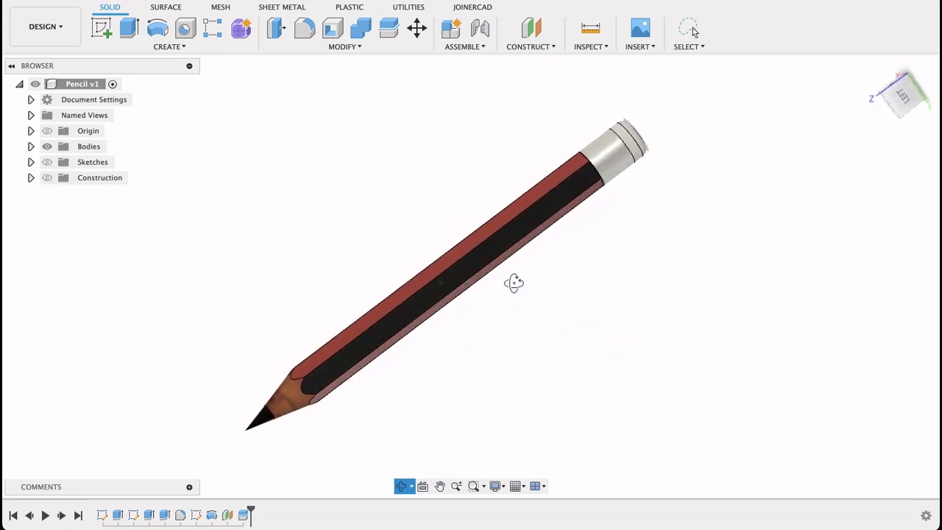
left_click_drag(514, 283, 479, 221)
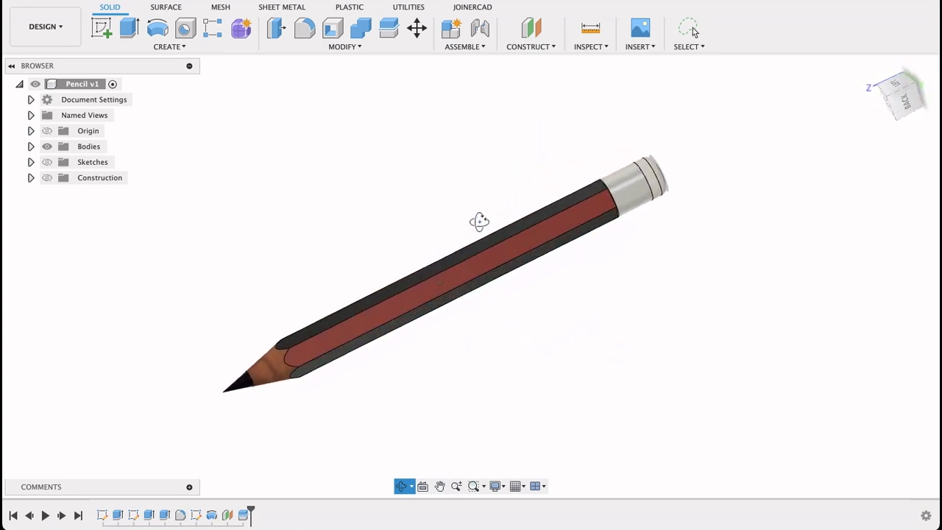
left_click_drag(479, 222, 553, 258)
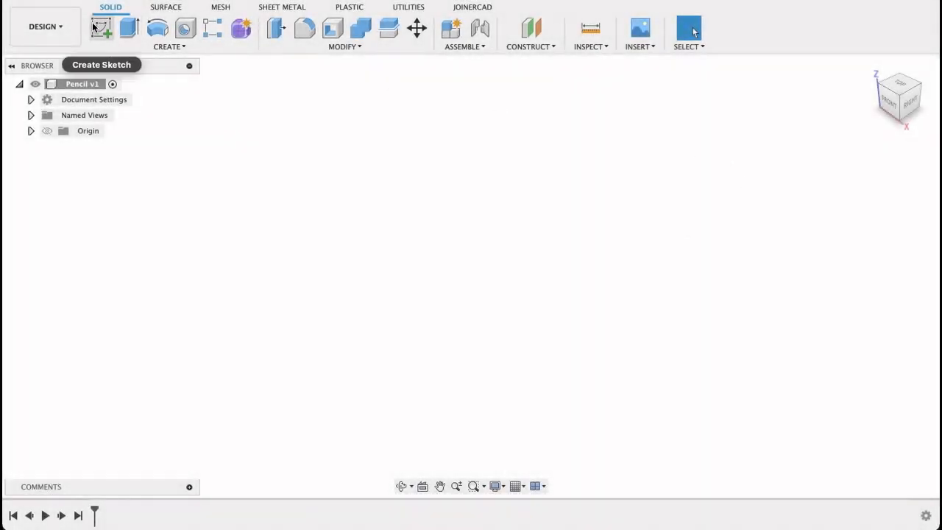
- Sketch a 7 mm circumscribed hexagon on the top plane and extrude it 170 mm
left_click(100, 27)
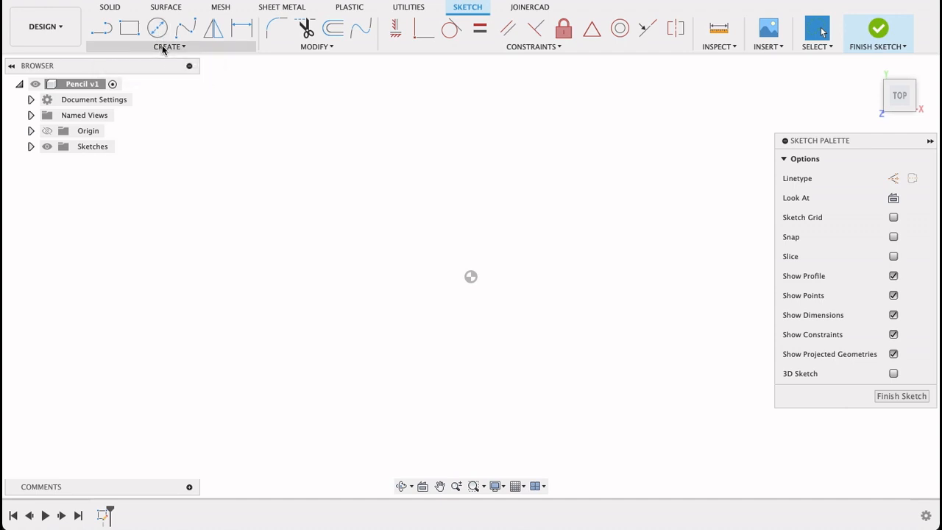
left_click(168, 47)
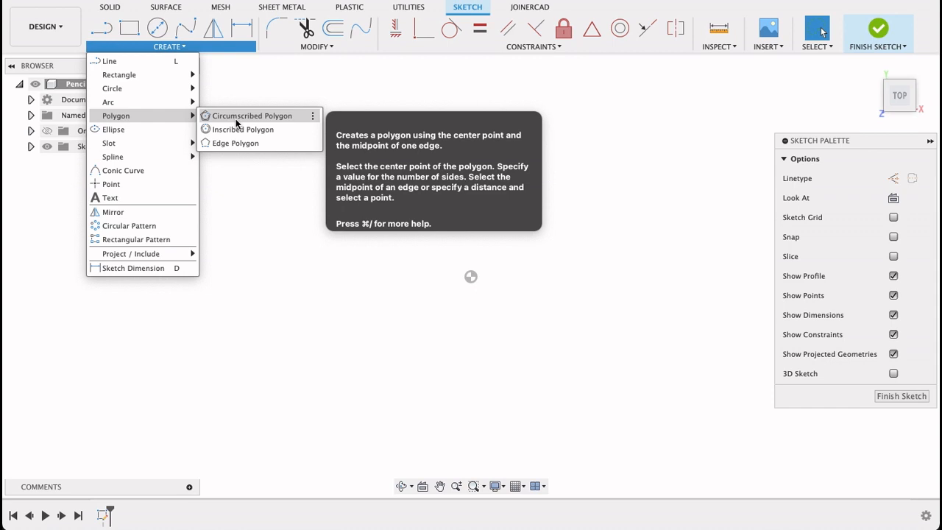
left_click(253, 115)
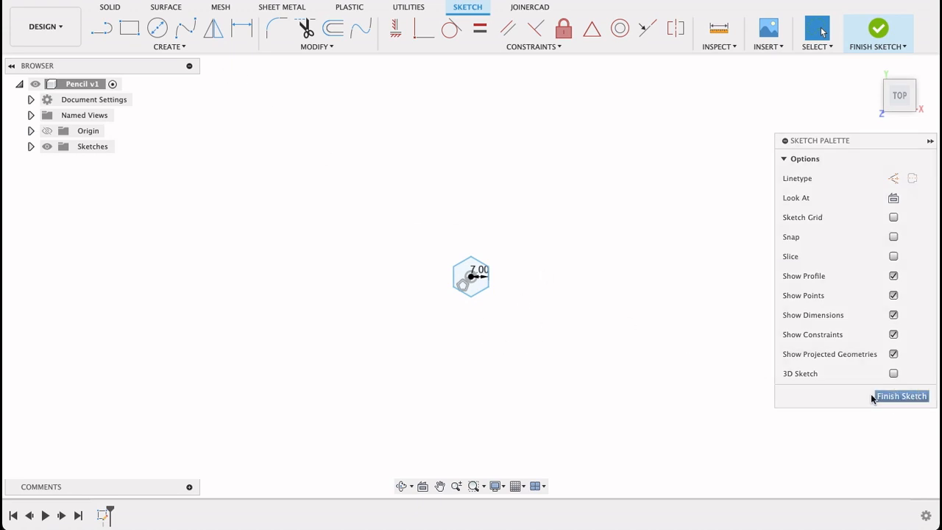
left_click(901, 396)
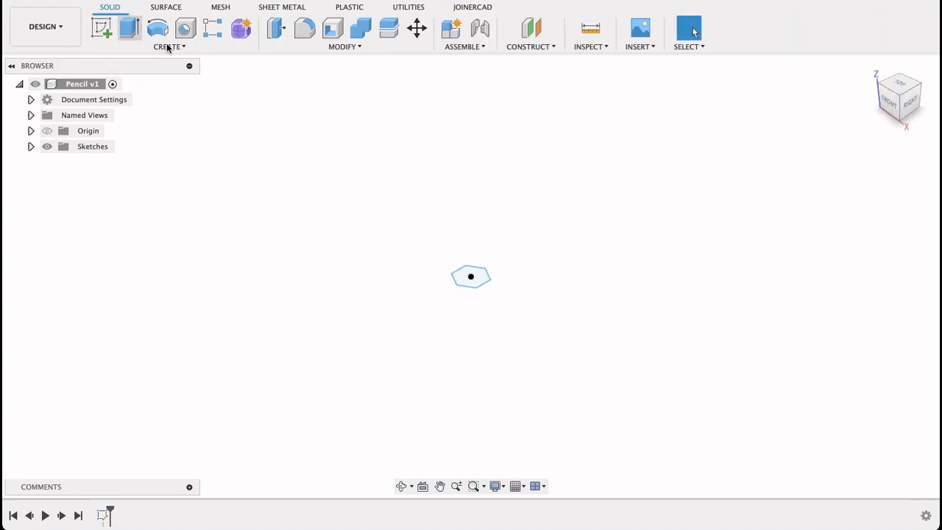
left_click(129, 28)
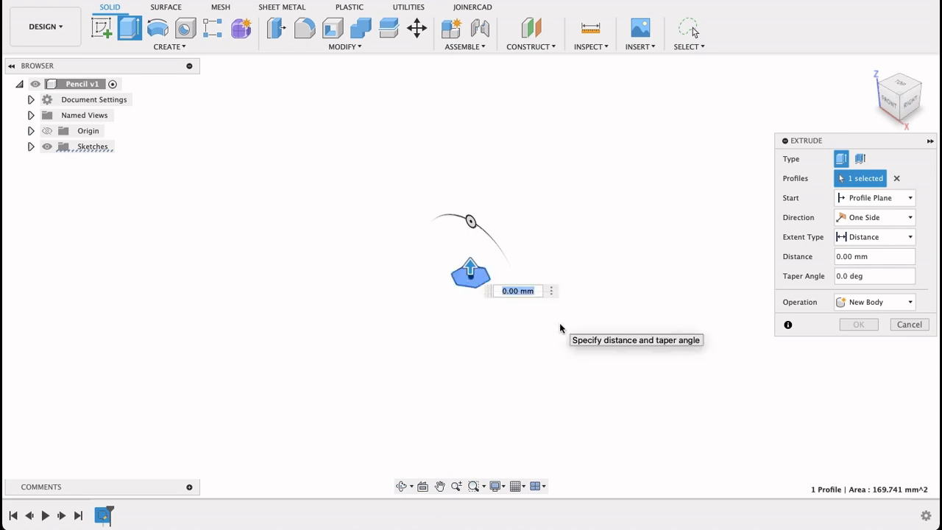
type("170")
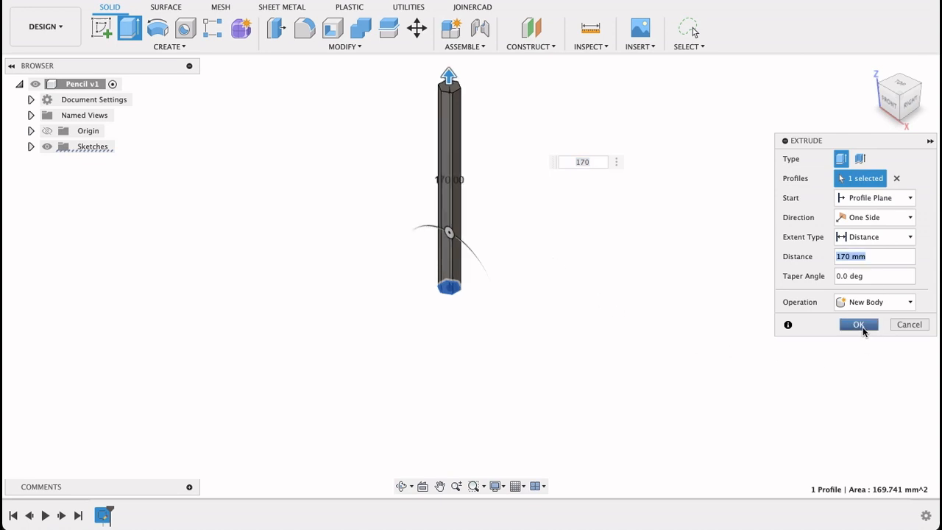
- Confirm the 170 mm extrusion and sketch a circle around the hexagon on the pencil's end
left_click(859, 325)
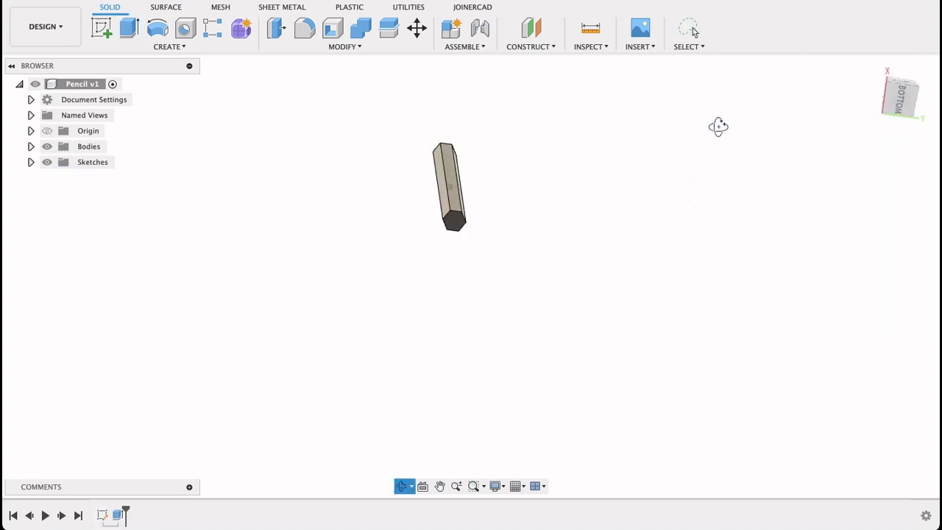
left_click_drag(719, 126, 765, 147)
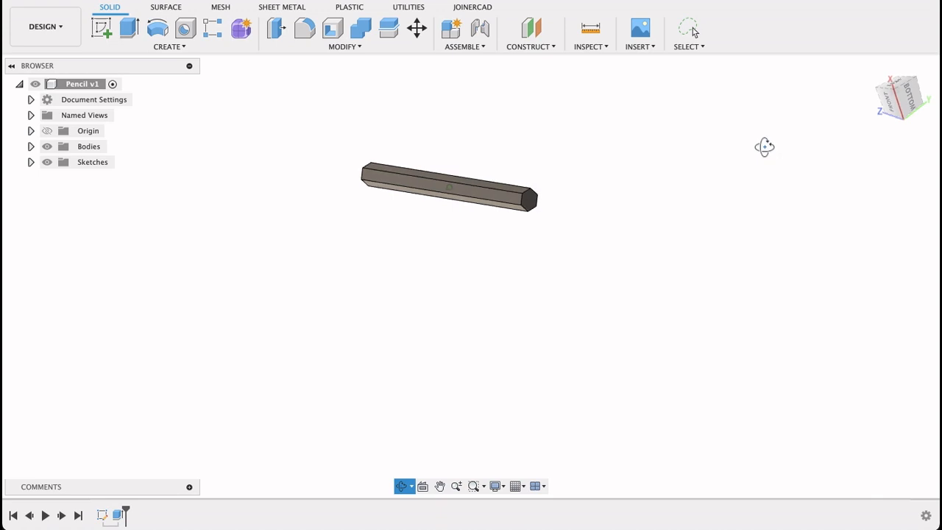
left_click(101, 28)
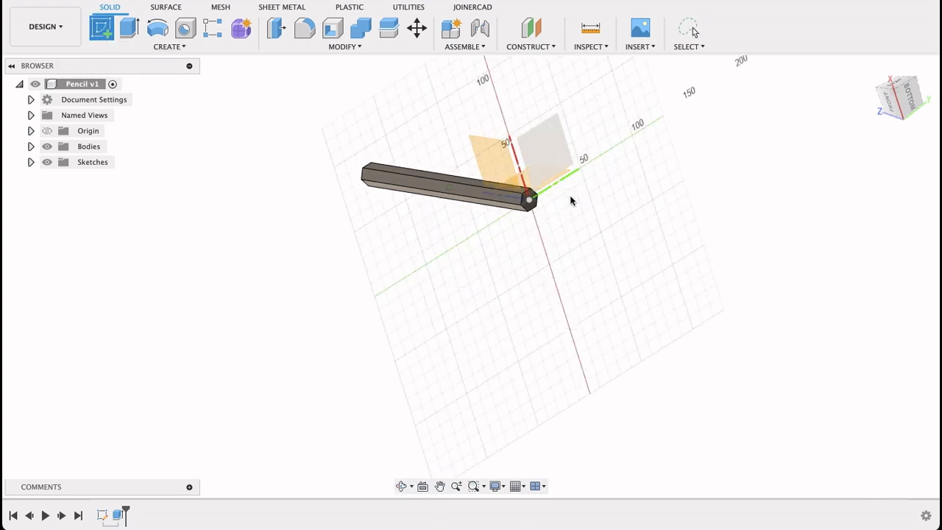
left_click(101, 27)
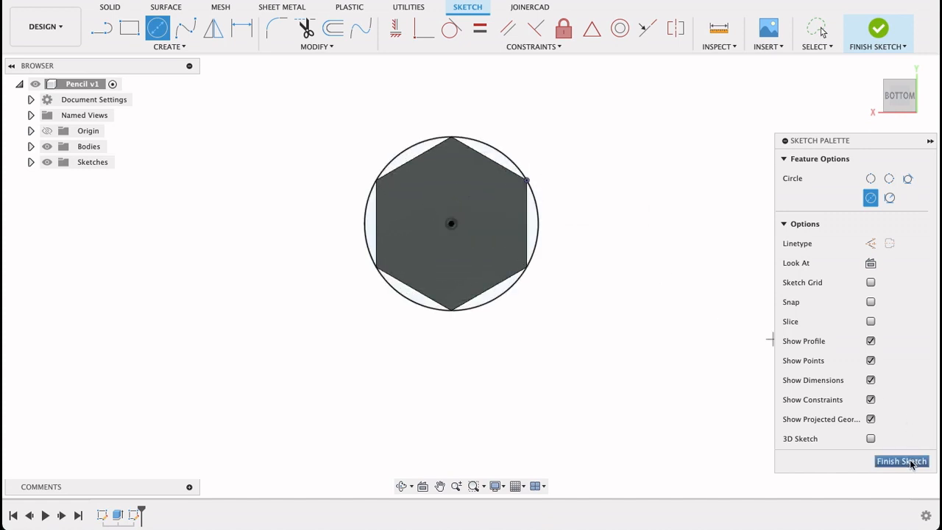
left_click(901, 461)
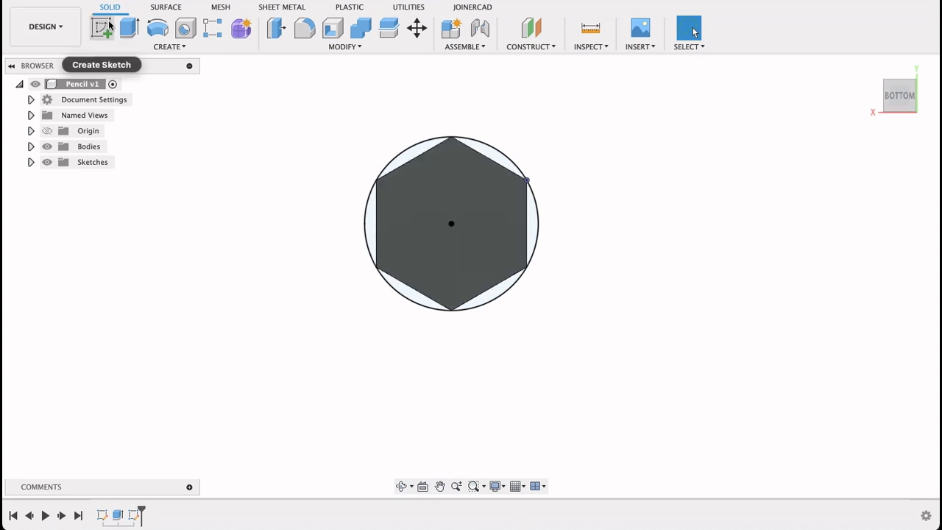
- Extrude the circle profile 15 mm as a new body
left_click(128, 28)
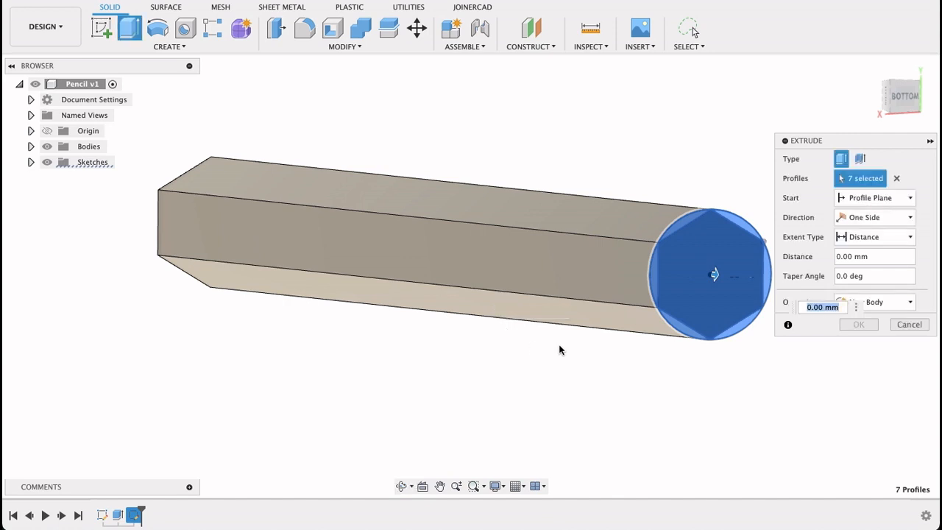
mouse_move(560, 349)
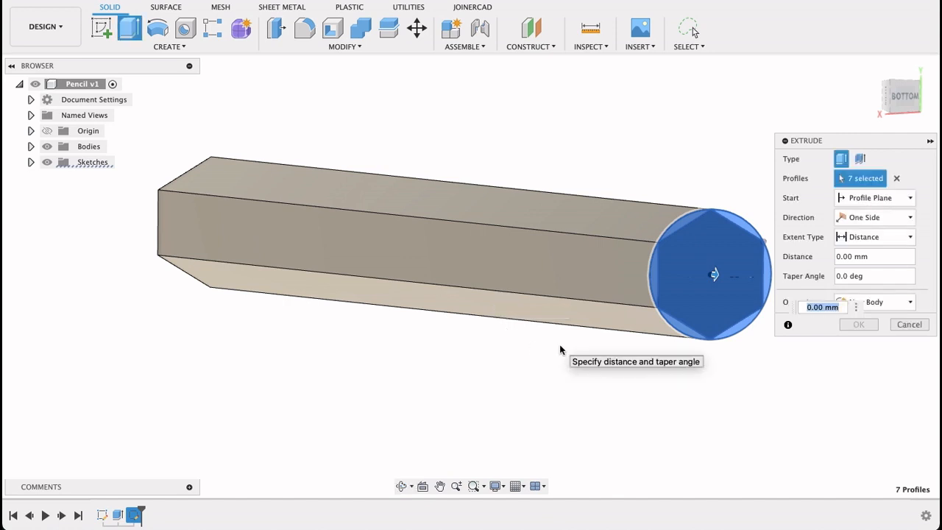
type("15 mm")
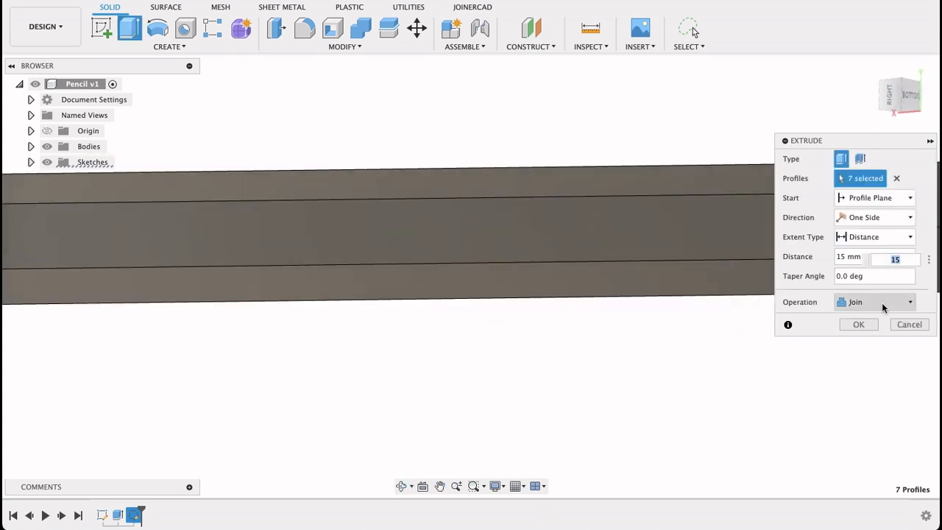
left_click(875, 302)
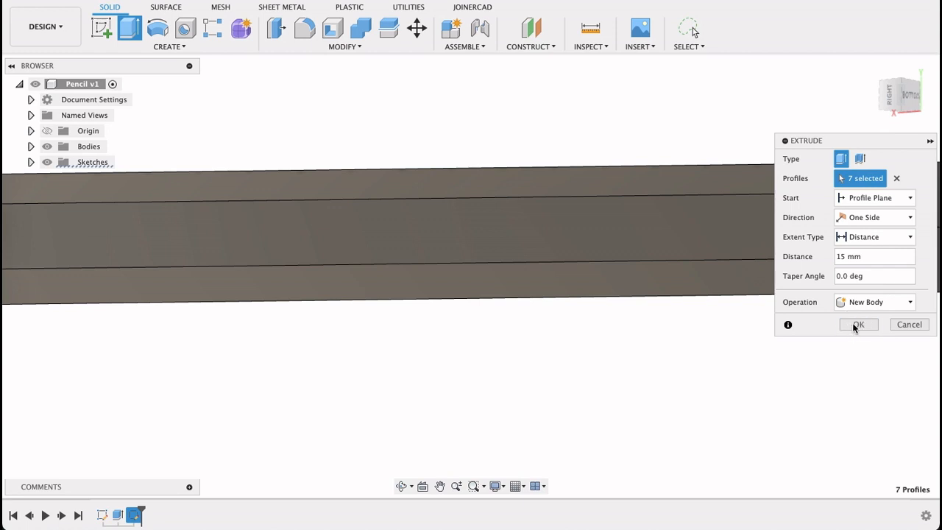
left_click(858, 325)
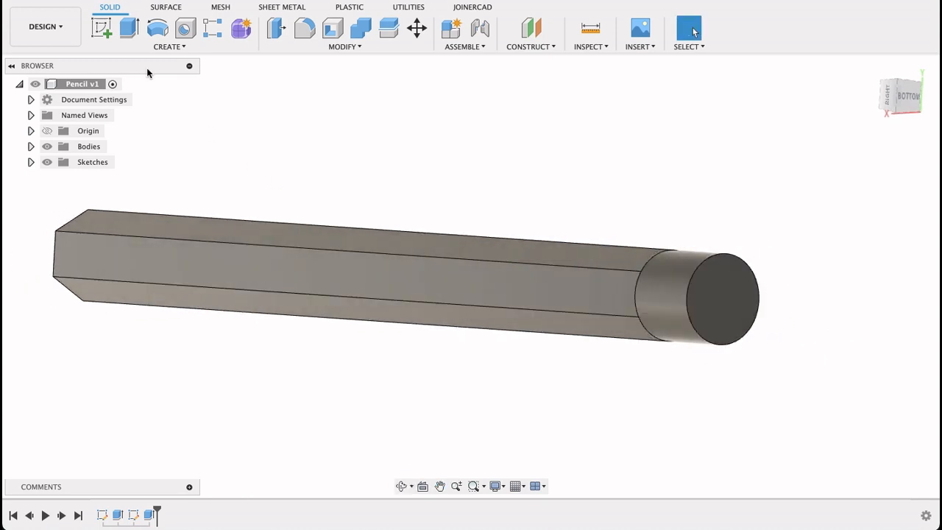
- Extrude the cylinder's end face 7 mm as a new eraser body
left_click(129, 28)
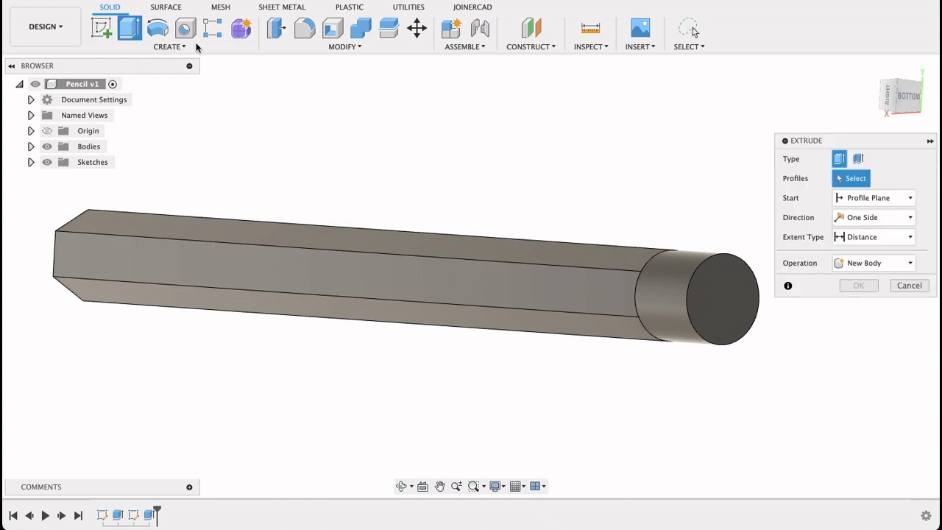
left_click(722, 298)
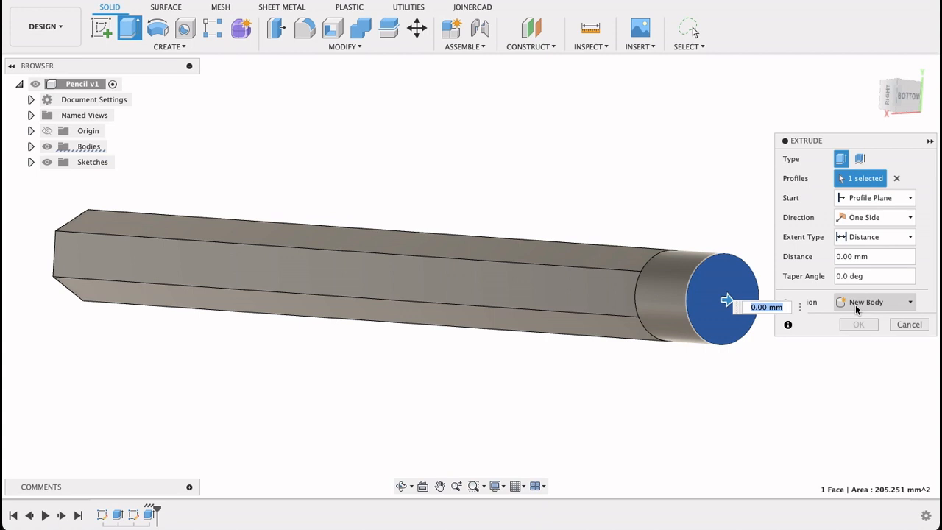
type("7 mm")
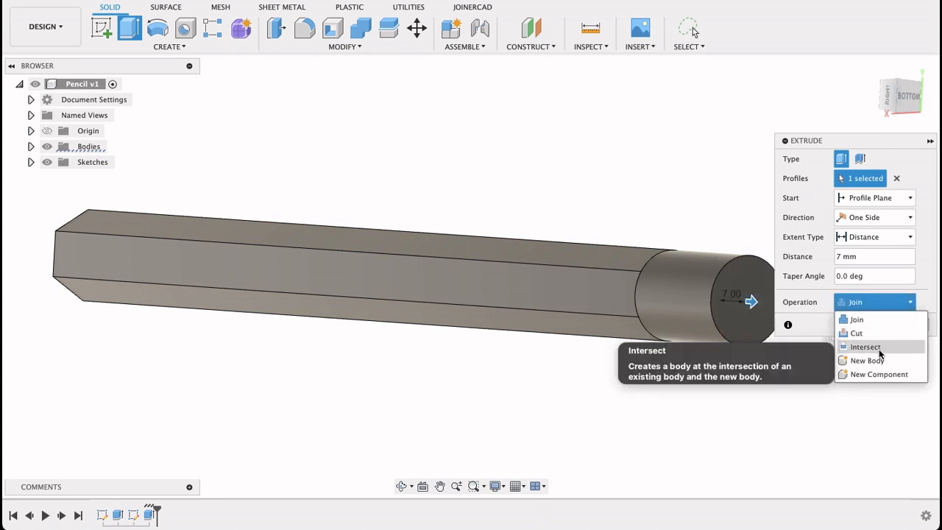
left_click(868, 360)
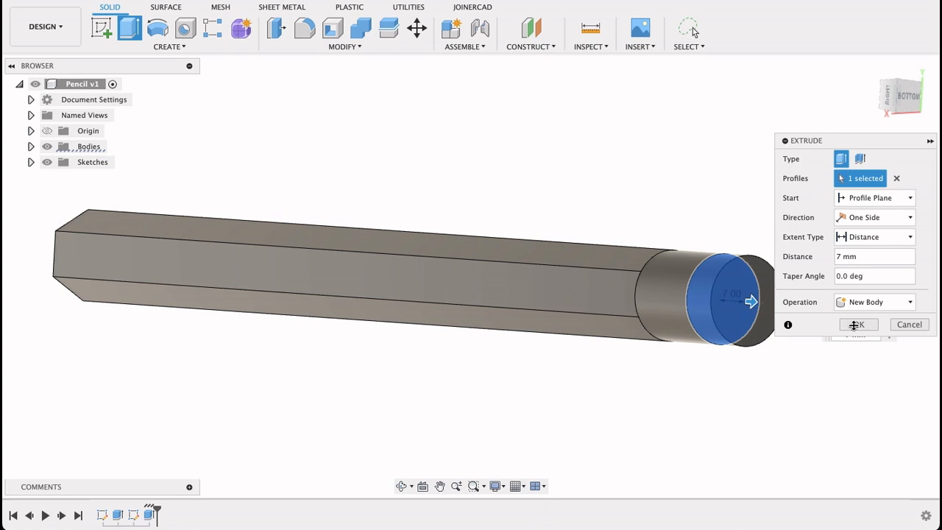
left_click(858, 324)
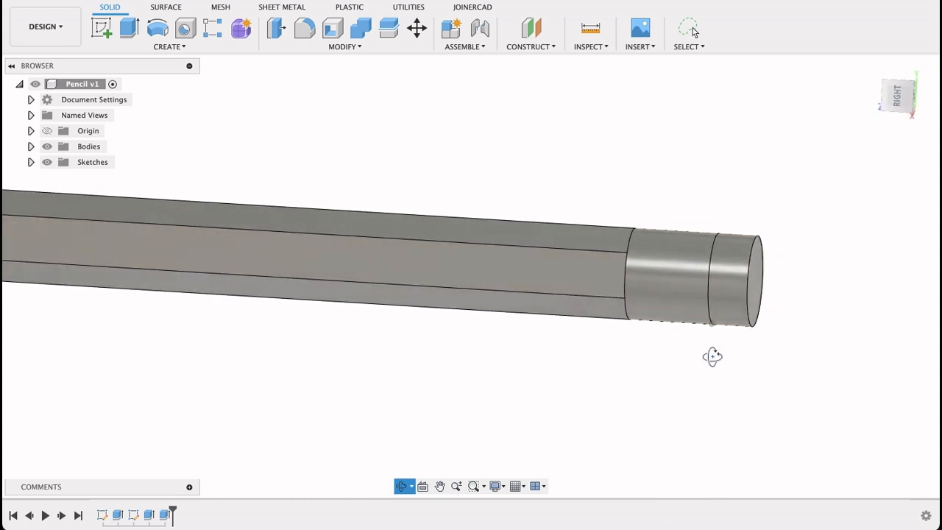
- Fillet the eraser's outer end edge by 3 mm
left_click(305, 28)
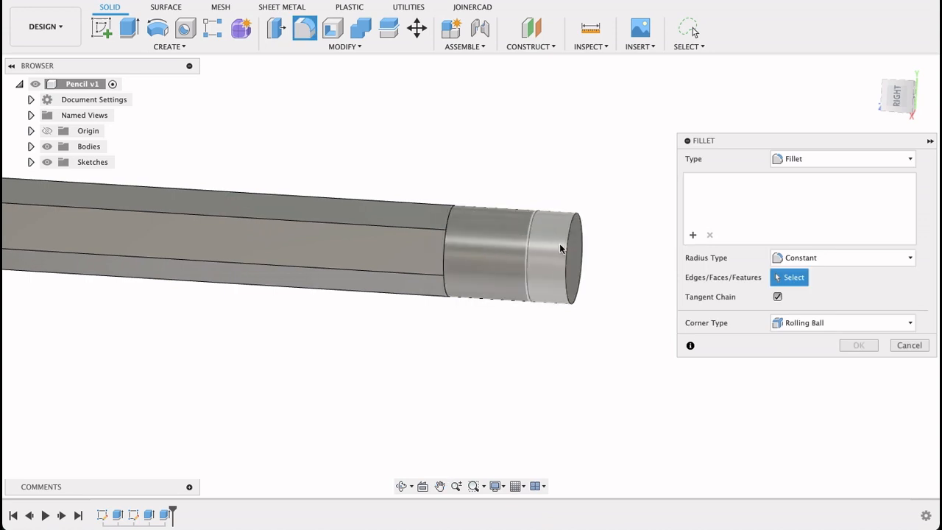
left_click(571, 254)
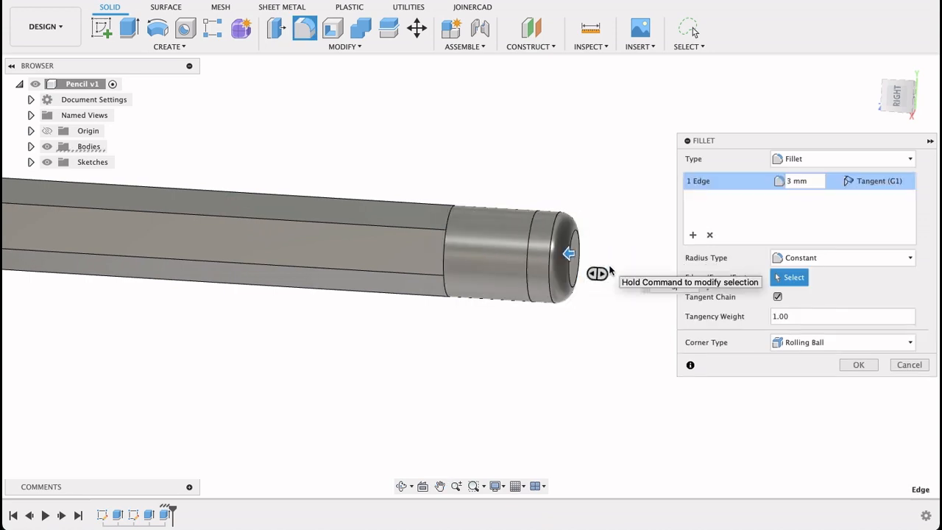
left_click(858, 364)
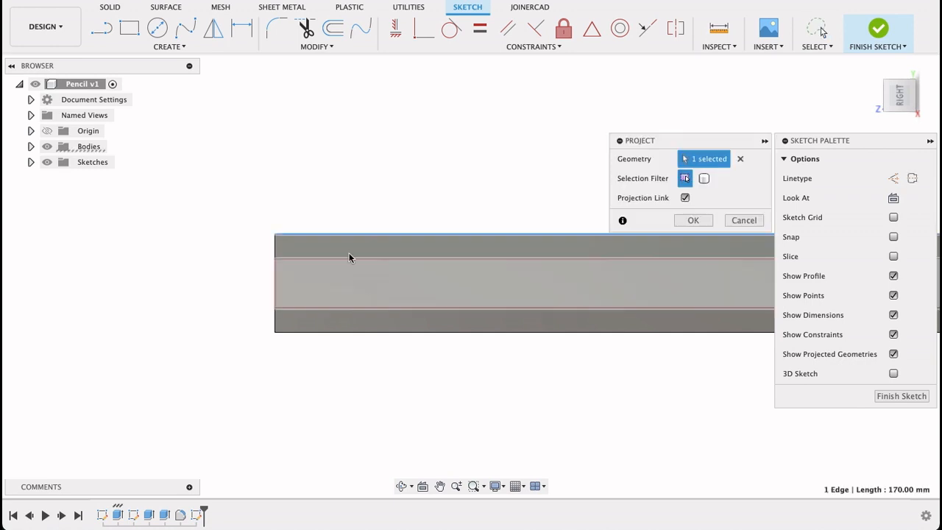
- Project the pencil's end edge and draw a 20 mm construction centreline
left_click(693, 220)
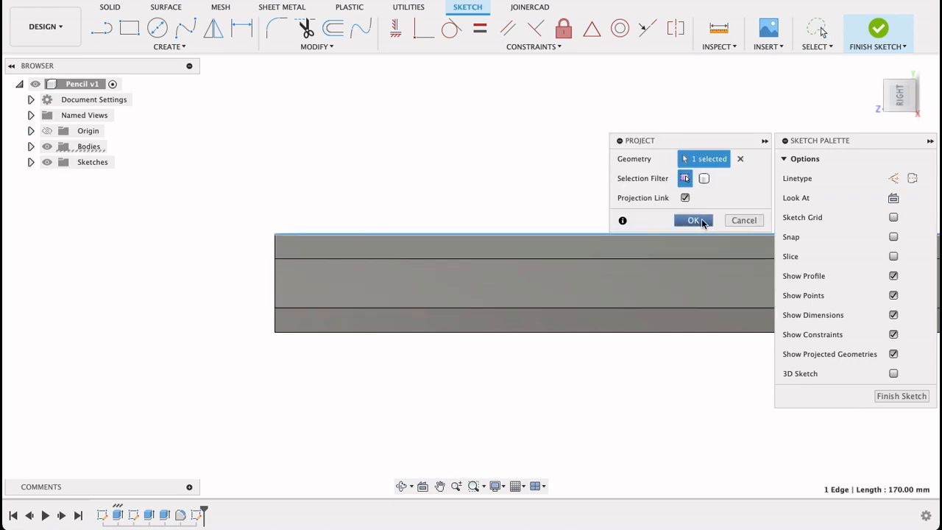
mouse_move(274, 294)
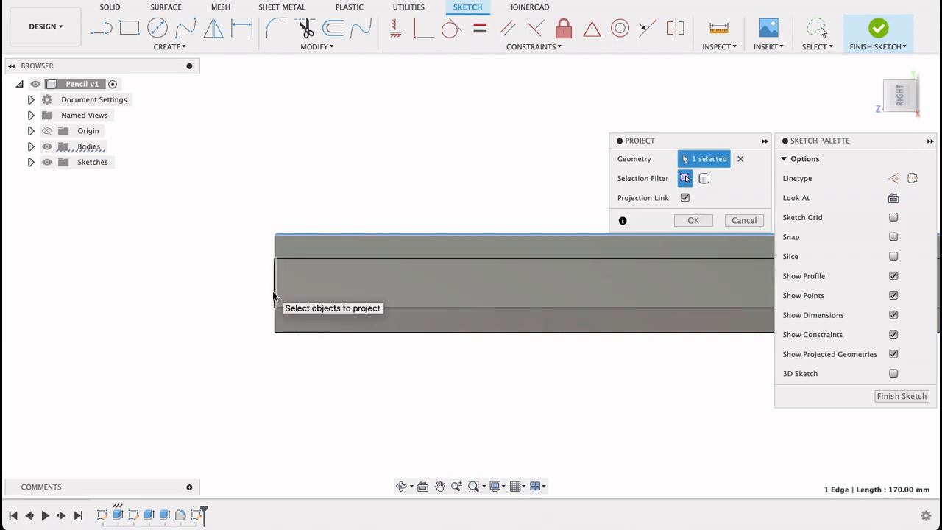
left_click(692, 220)
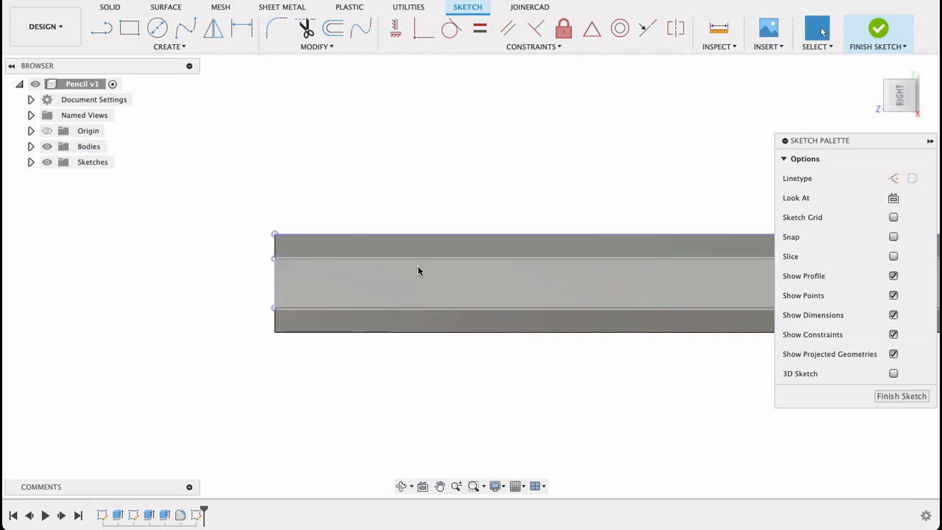
left_click(101, 28)
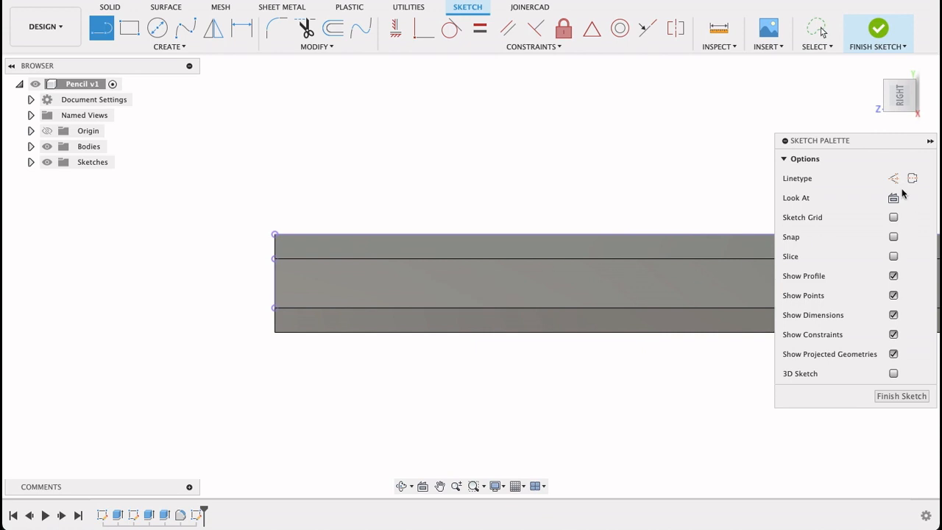
left_click(893, 178)
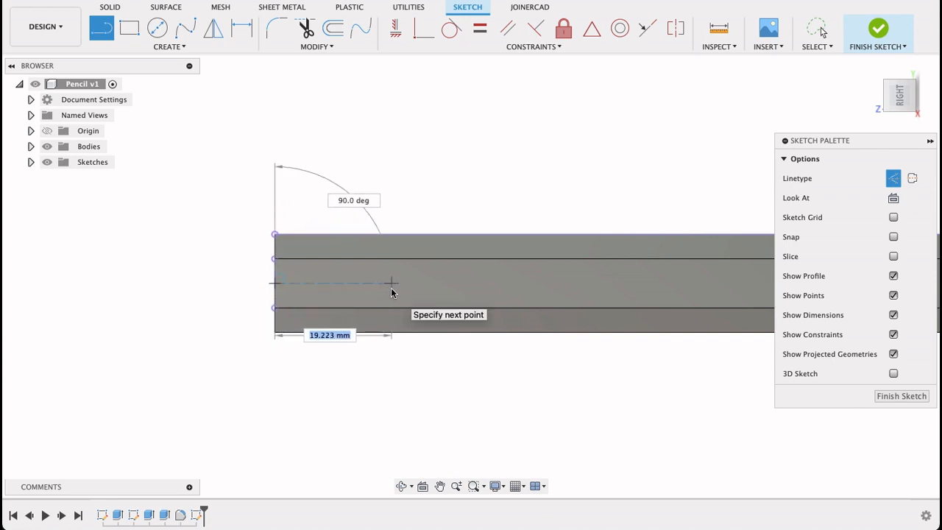
type("20.00")
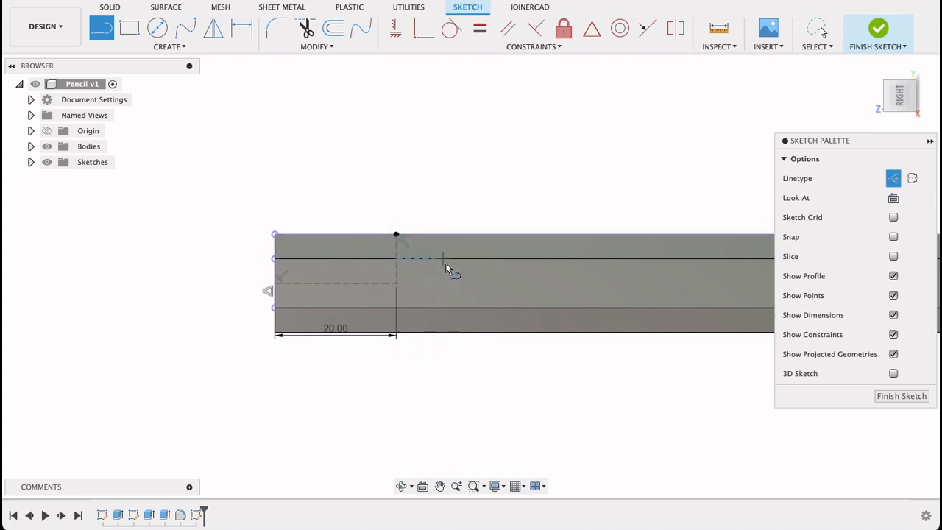
- Draw the taper line and closing lines to complete the cutting profile
left_click(893, 178)
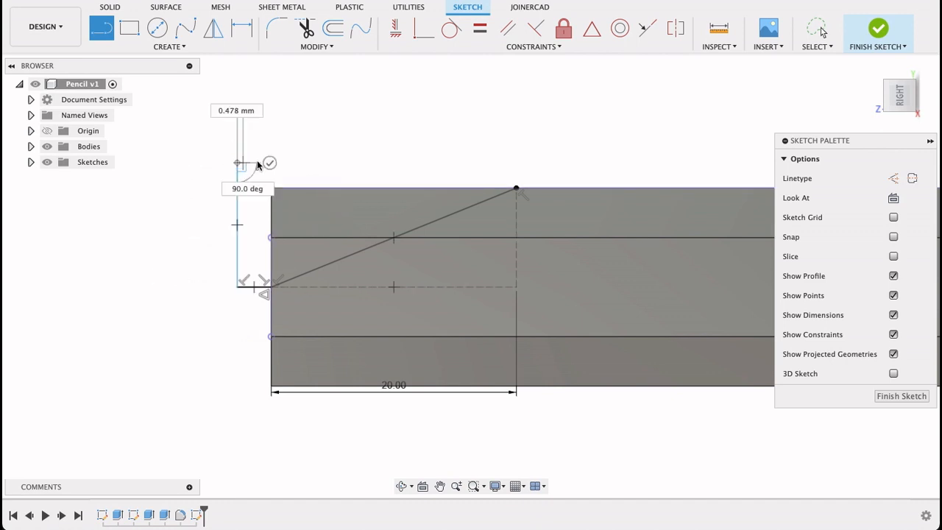
left_click_drag(240, 163, 516, 186)
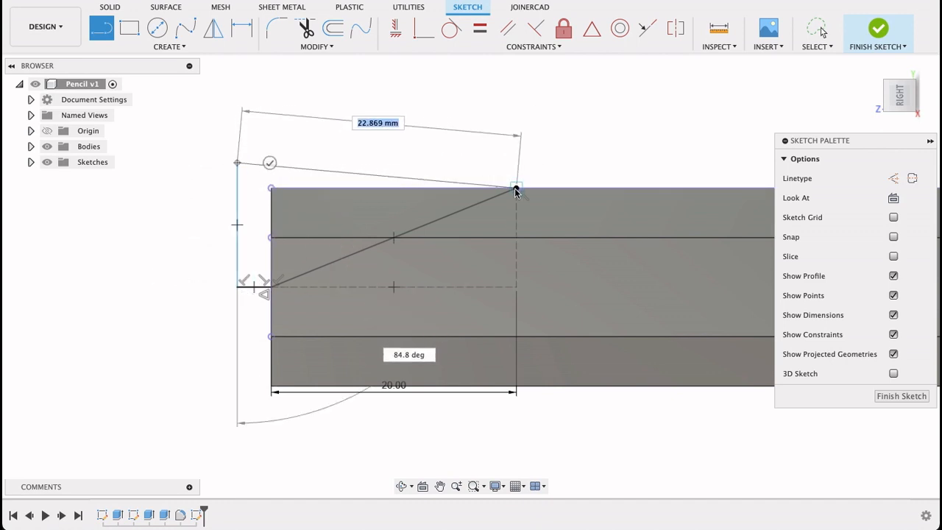
left_click_drag(515, 188, 518, 166)
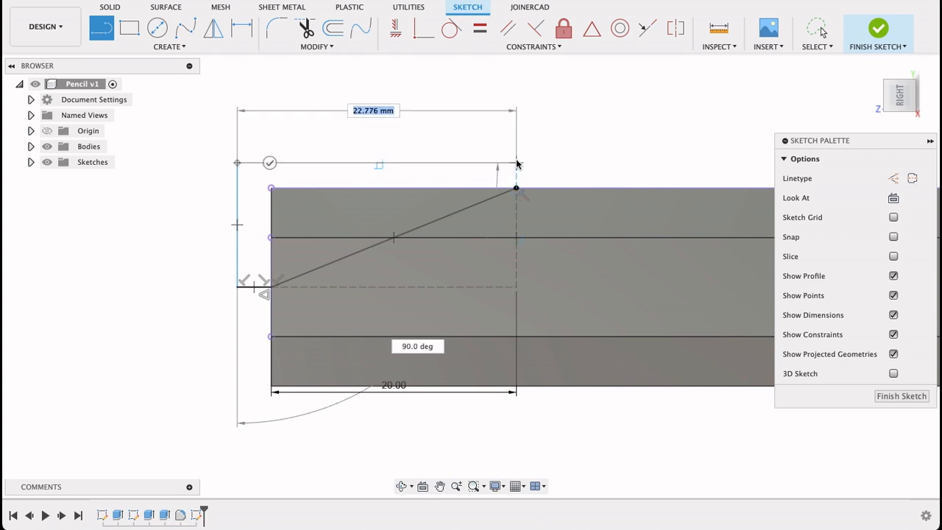
left_click_drag(515, 164, 515, 175)
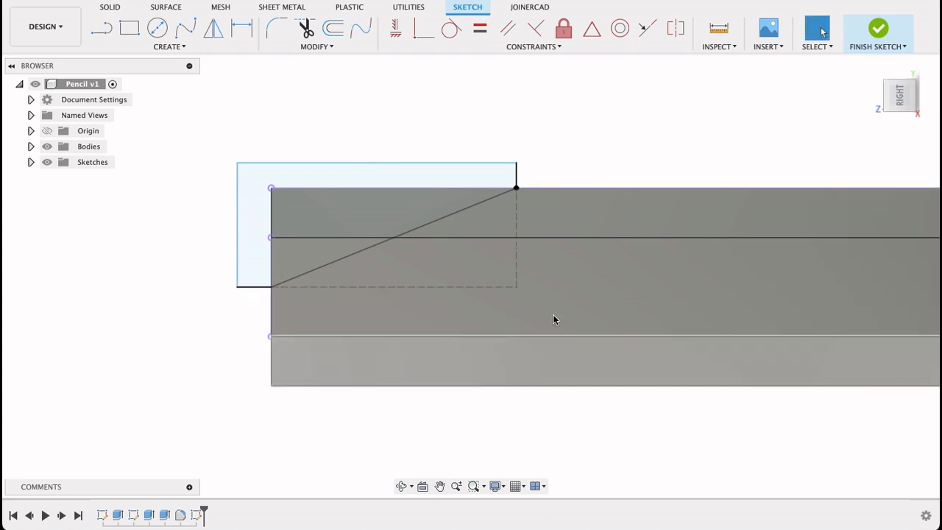
left_click(878, 28)
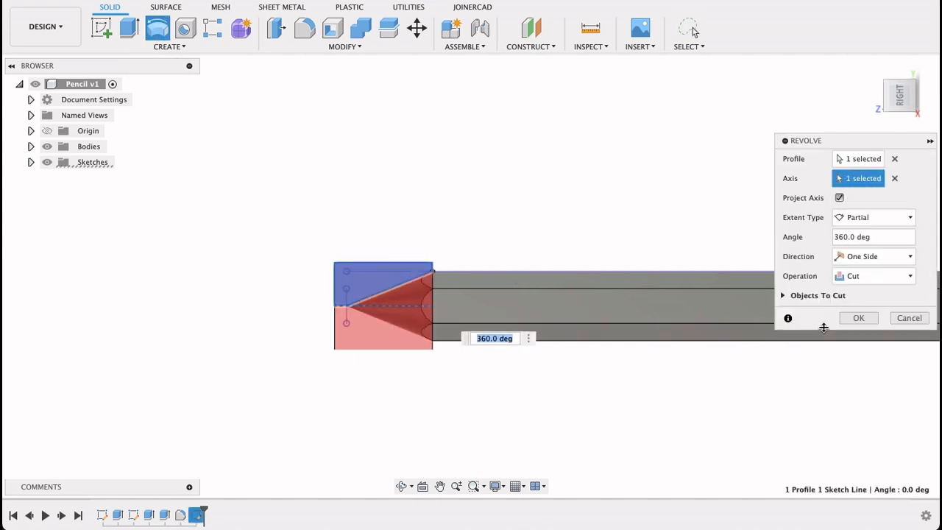
- Confirm the 360° revolve cut into a conical point, then finish the sketch edit
left_click(859, 317)
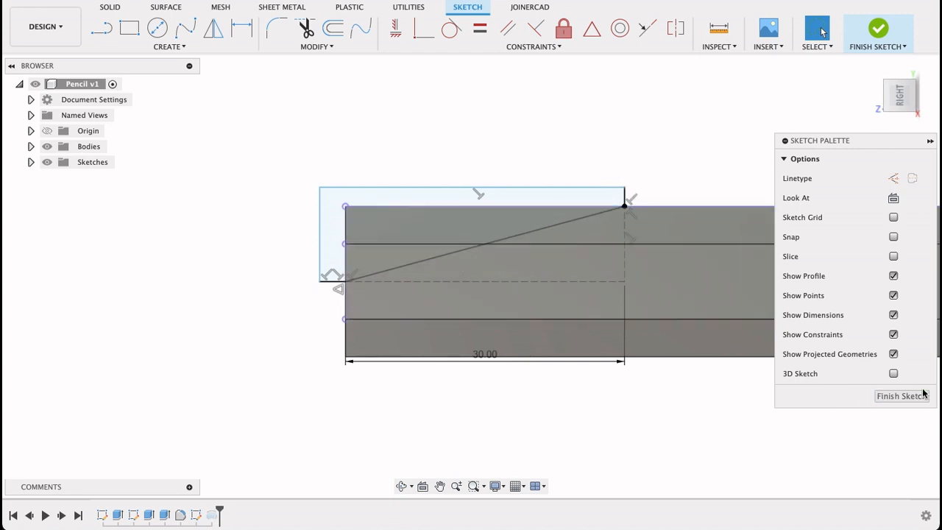
left_click(902, 395)
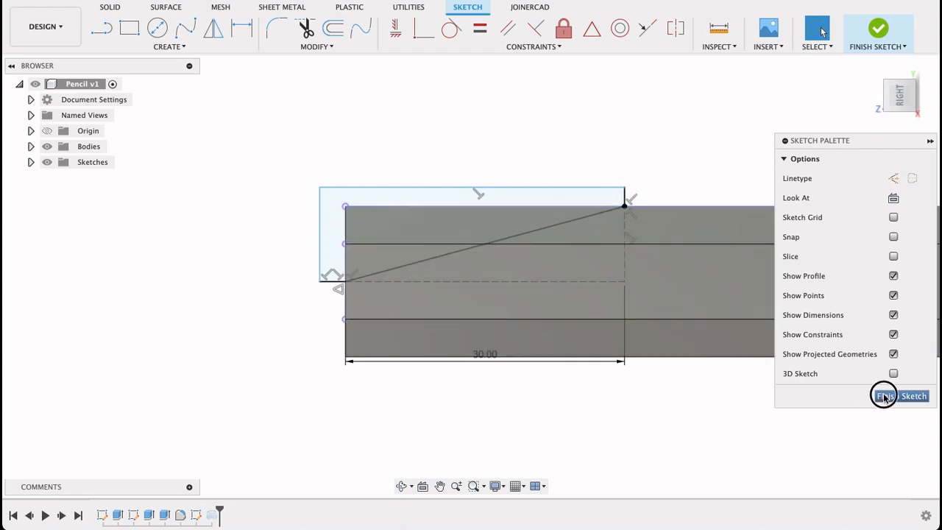
left_click(899, 396)
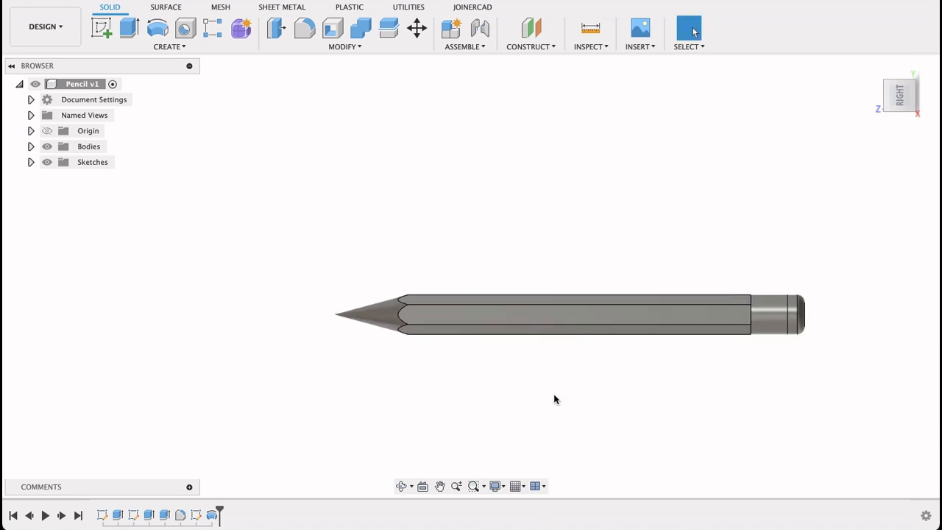
left_click_drag(556, 399, 651, 392)
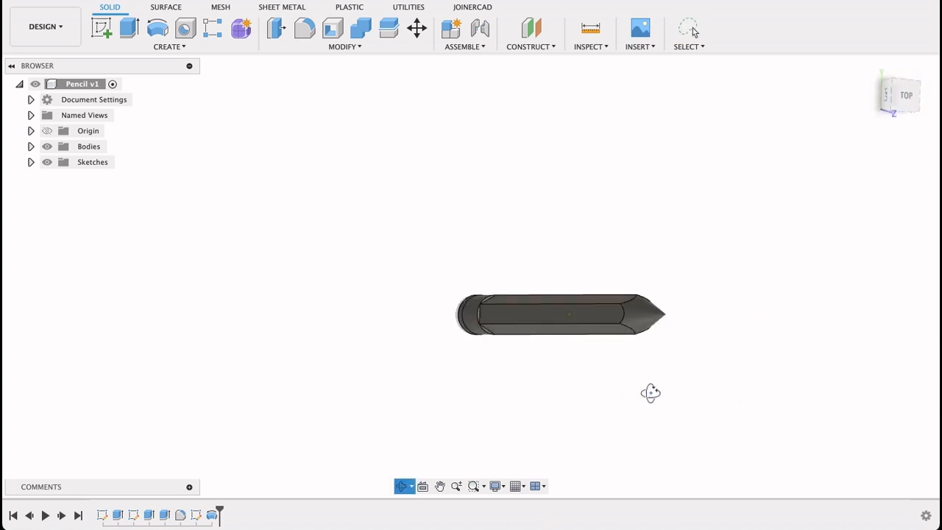
left_click_drag(650, 393, 447, 379)
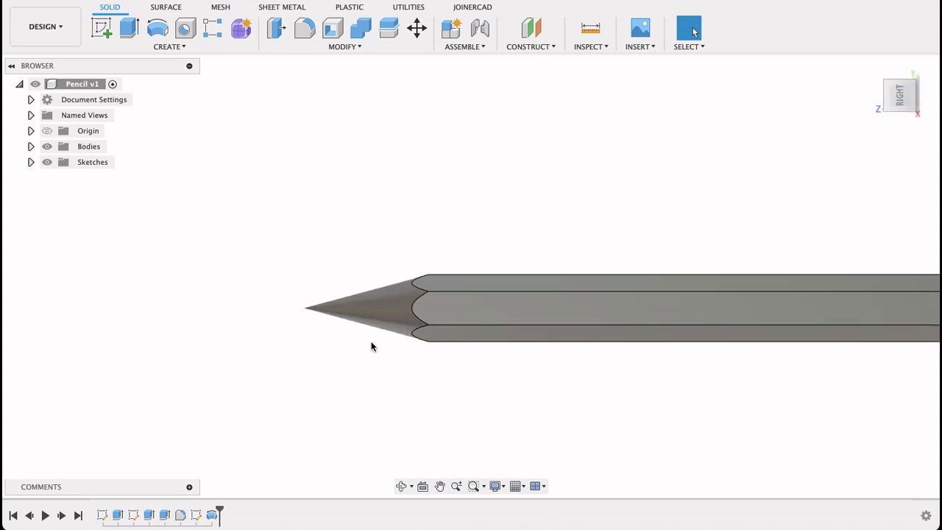
mouse_move(532, 30)
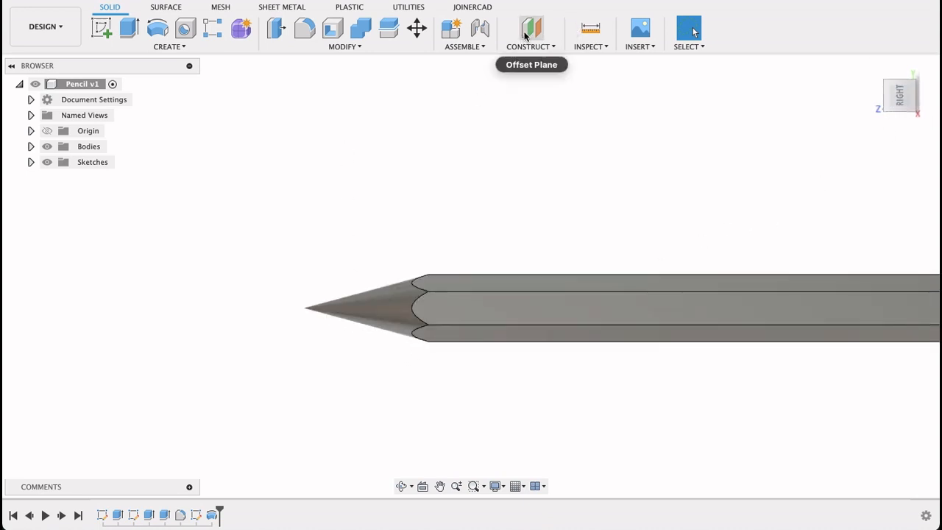
- Create an offset plane 158 mm from the pencil's back end face, near the tip
left_click(532, 28)
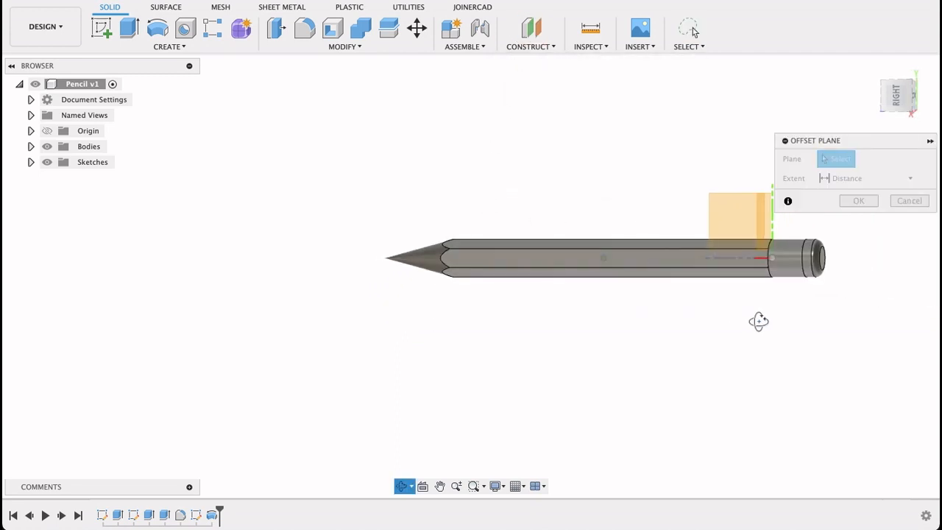
left_click(736, 235)
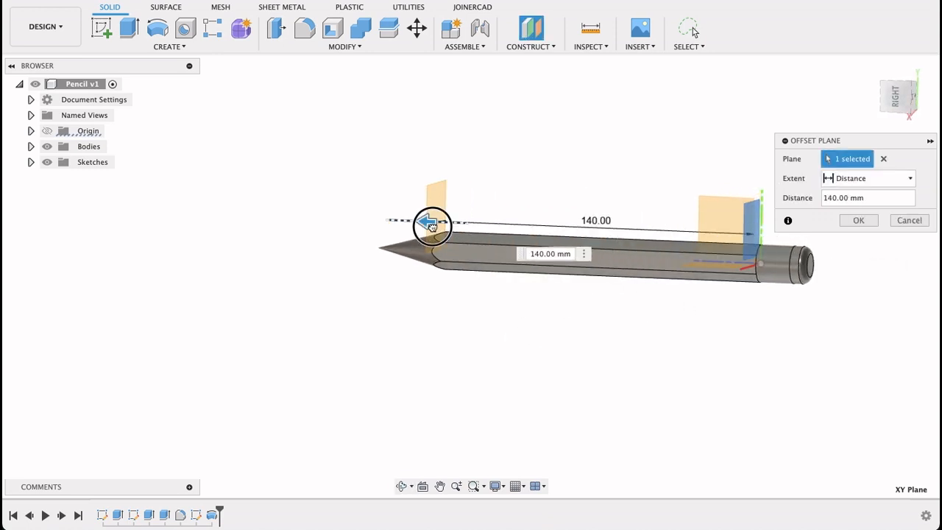
left_click_drag(432, 223, 403, 220)
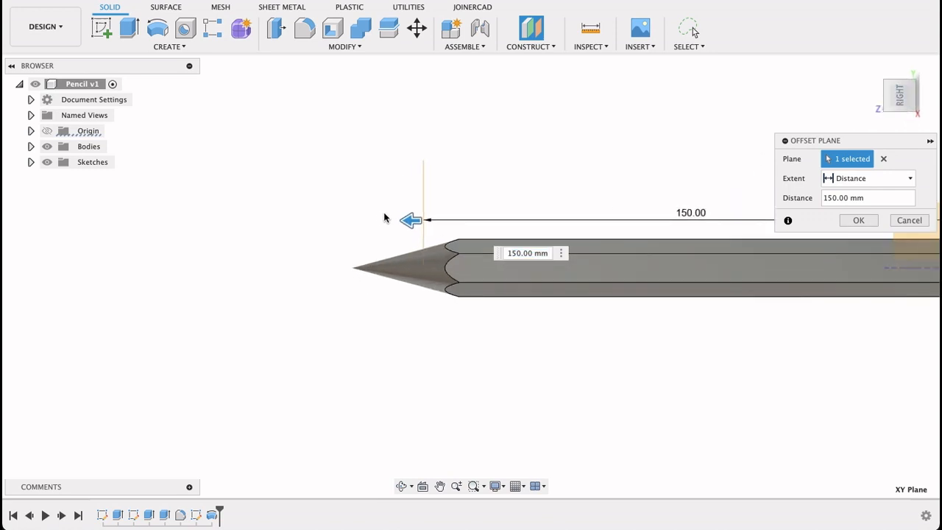
left_click_drag(410, 220, 381, 220)
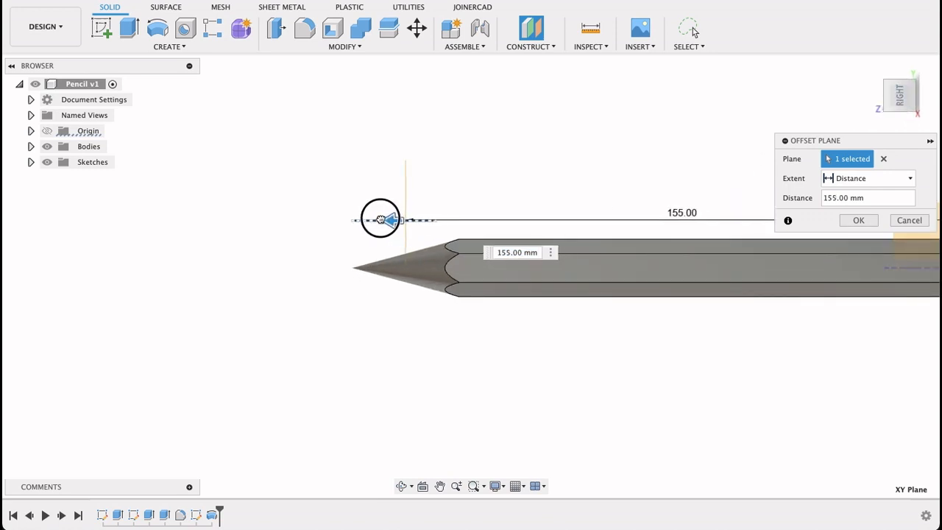
left_click_drag(381, 219, 378, 220)
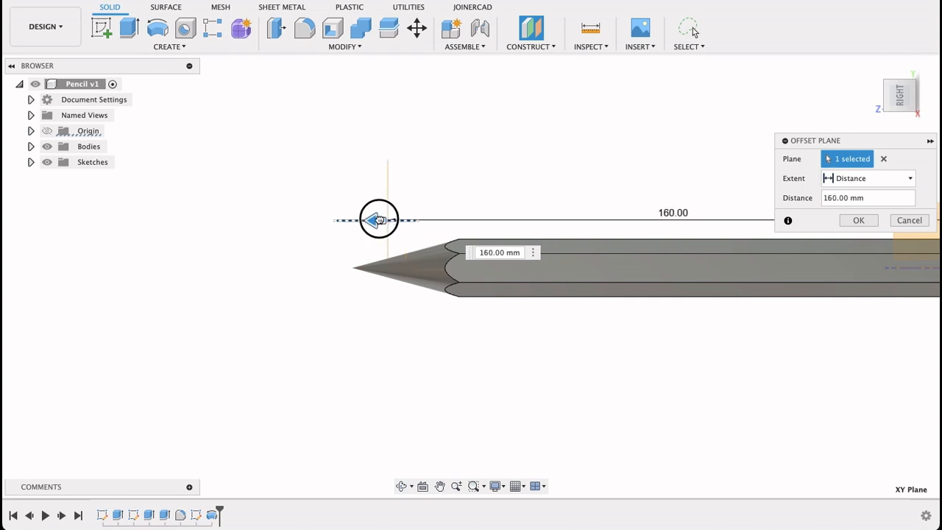
left_click_drag(379, 220, 382, 219)
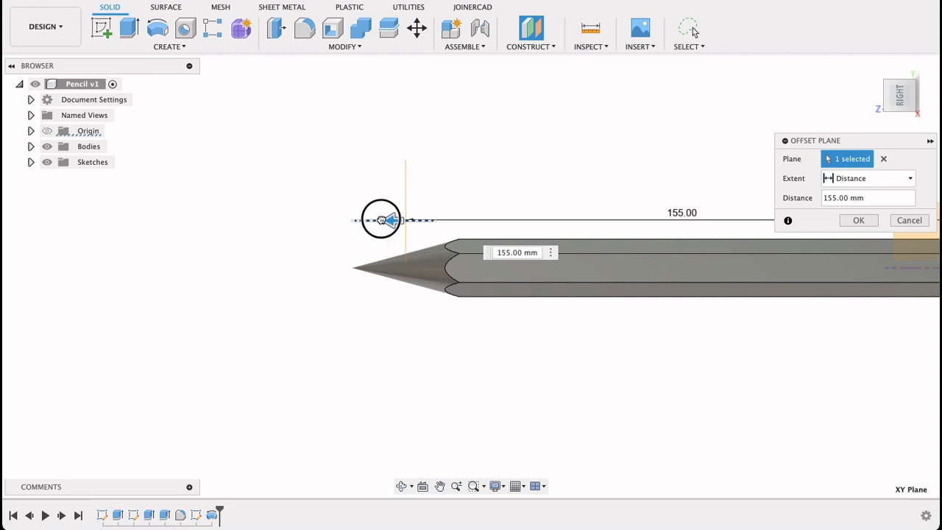
mouse_move(518, 270)
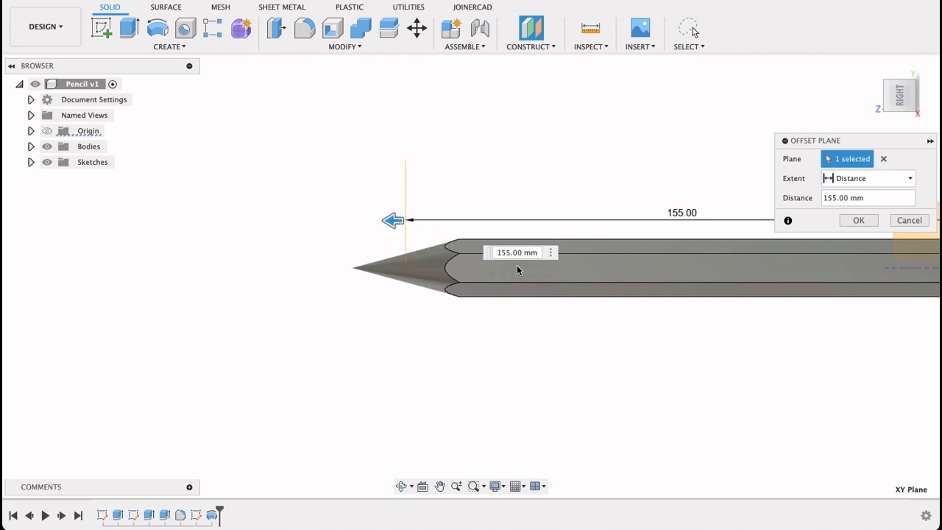
mouse_move(831, 287)
type("158")
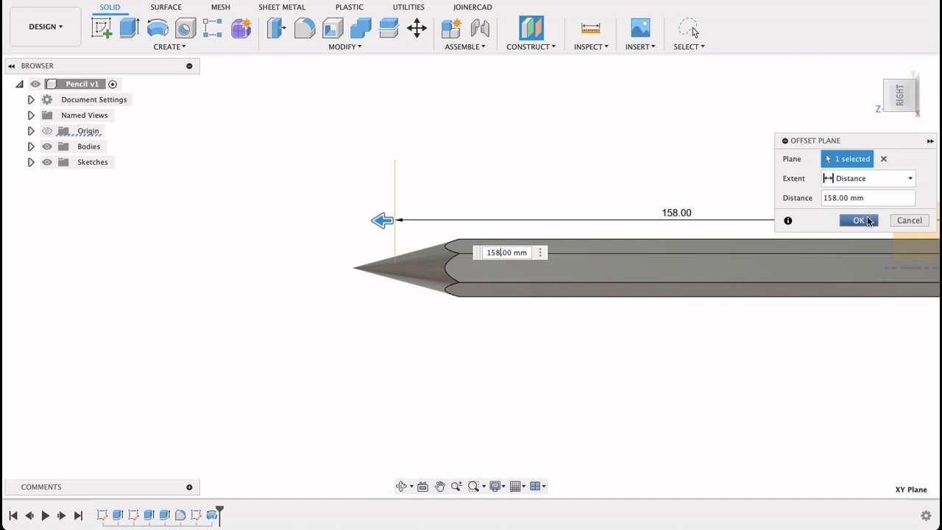
left_click(858, 220)
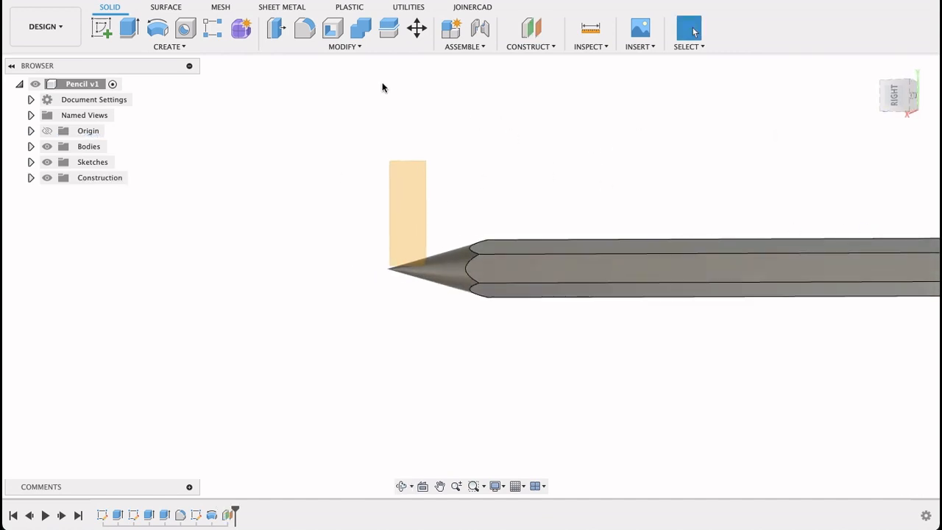
- Split the pencil body at the 158 mm offset plane to separate the graphite tip
left_click(389, 28)
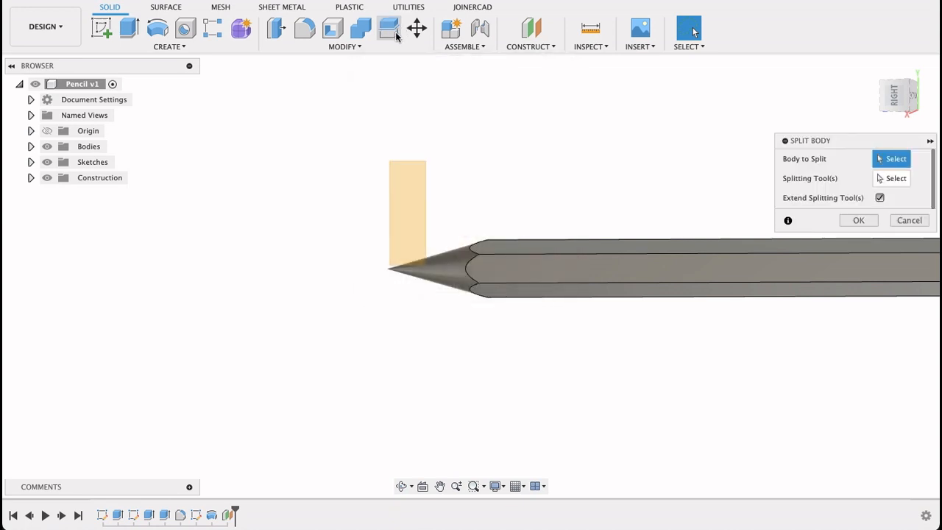
mouse_move(445, 271)
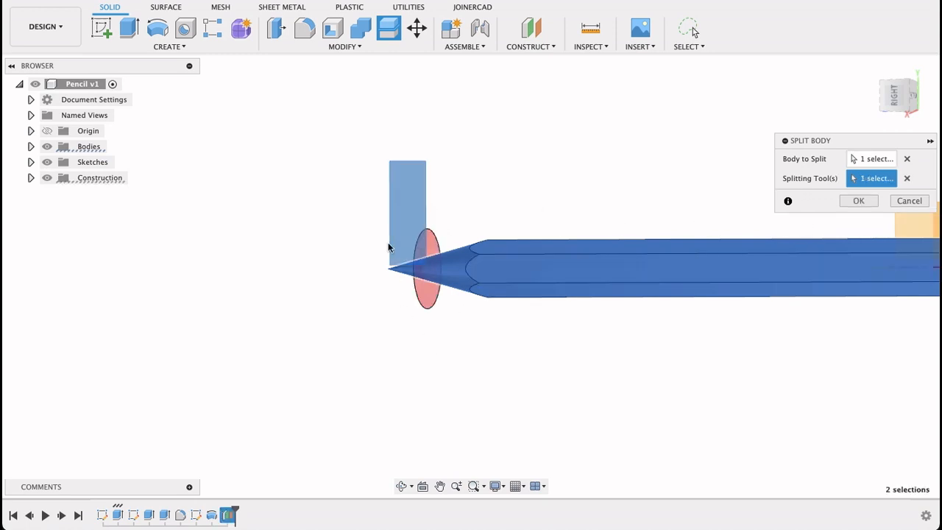
left_click(858, 200)
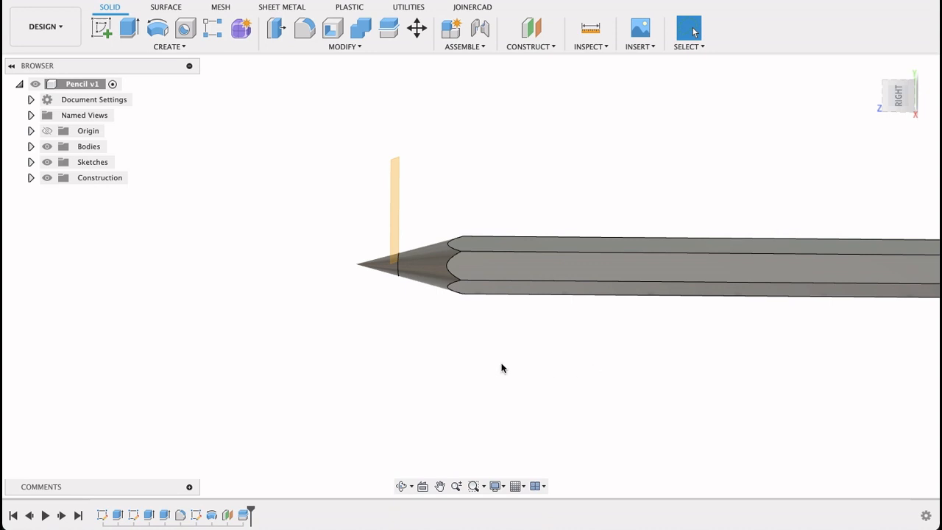
left_click(47, 178)
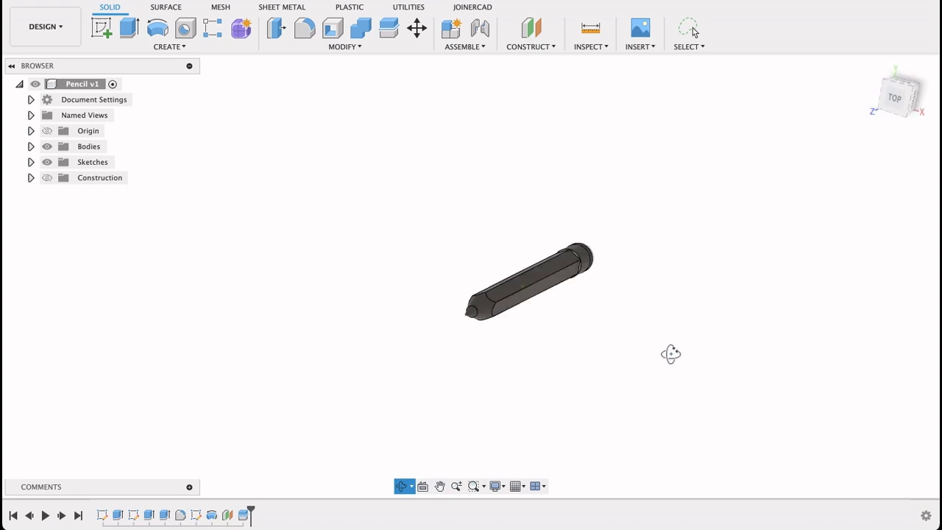
- Apply the Cherry wood appearance to the pencil body and a black appearance to the tip
left_click_drag(670, 354, 608, 296)
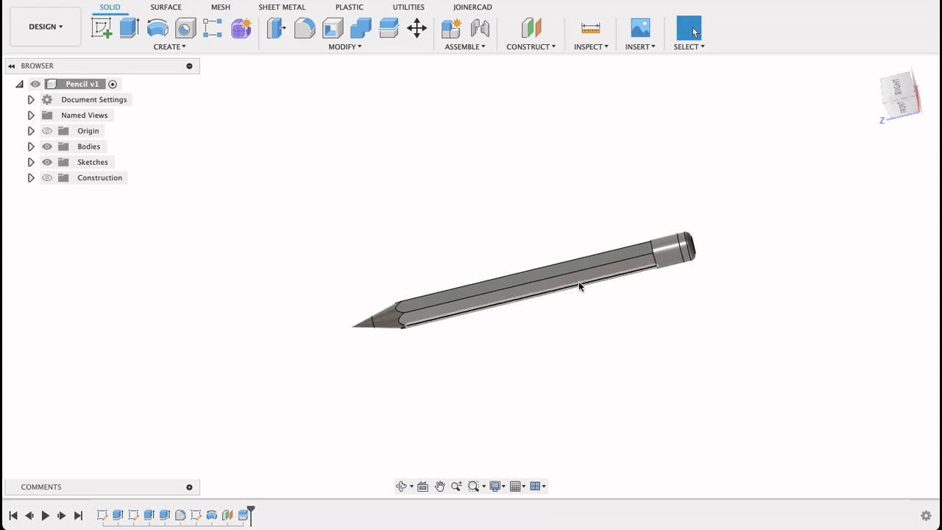
right_click(580, 287)
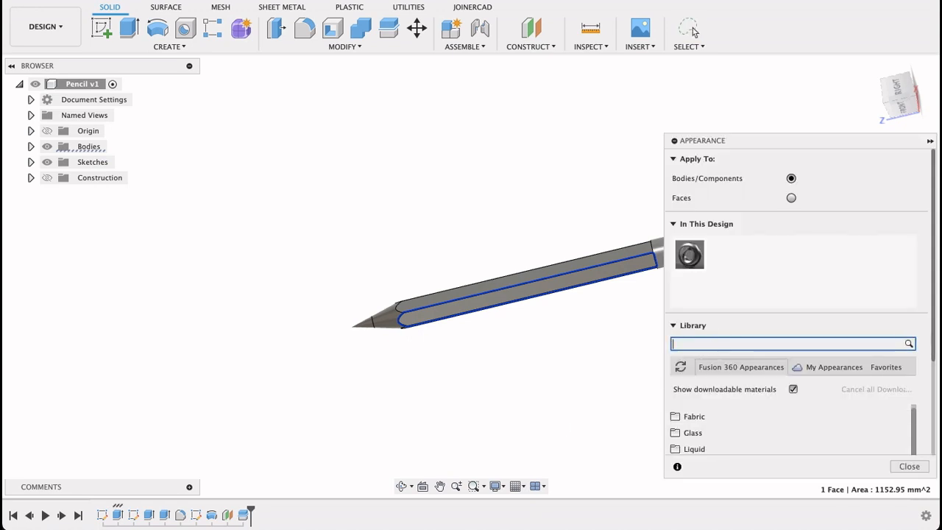
scroll("down", 3)
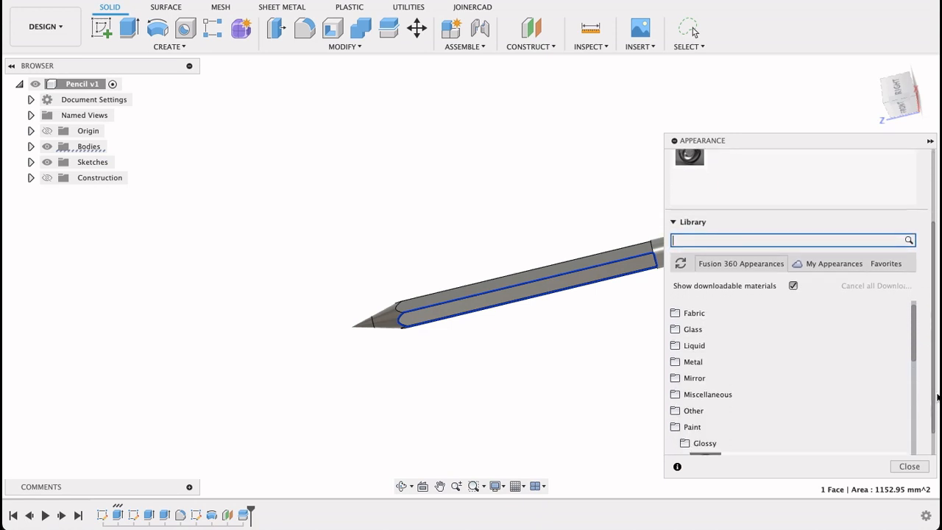
type("wood")
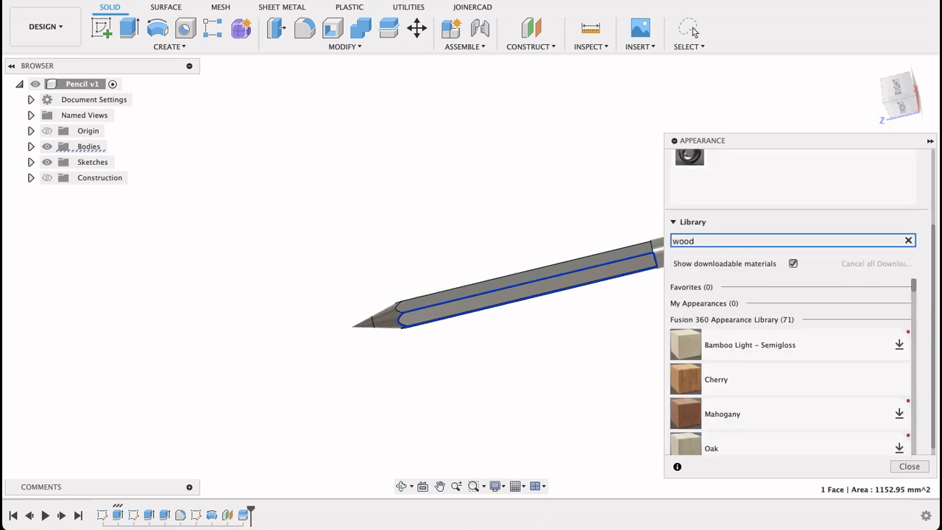
mouse_move(714, 380)
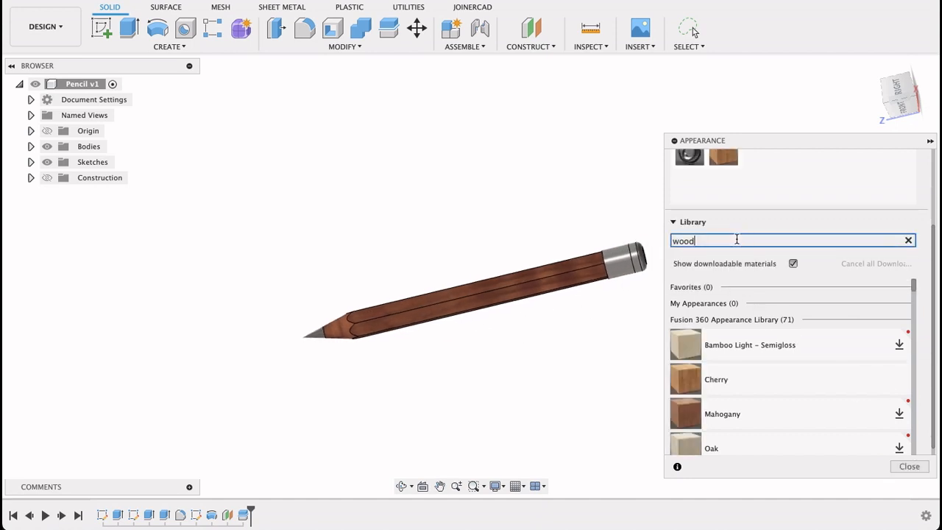
type("black")
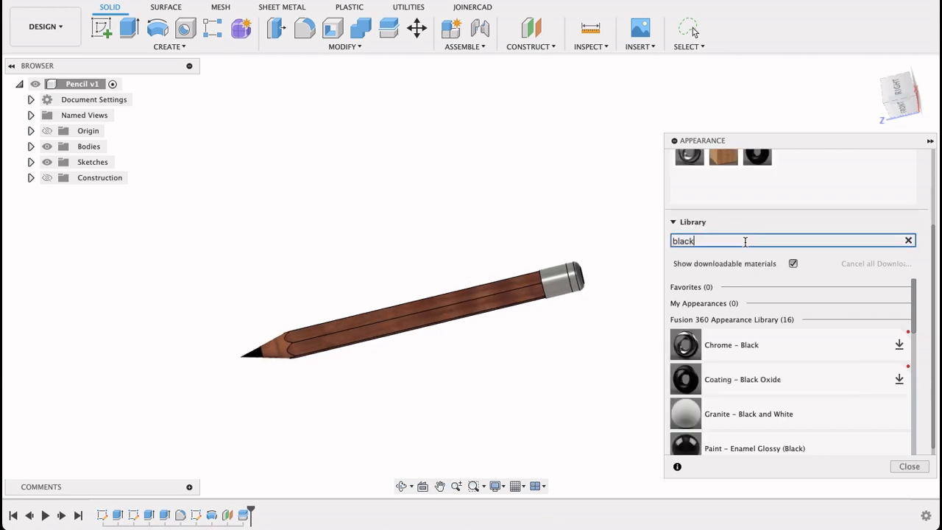
- Apply Silicone (White) to the eraser and Aluminum - Satin to the ferrule
left_click(908, 241)
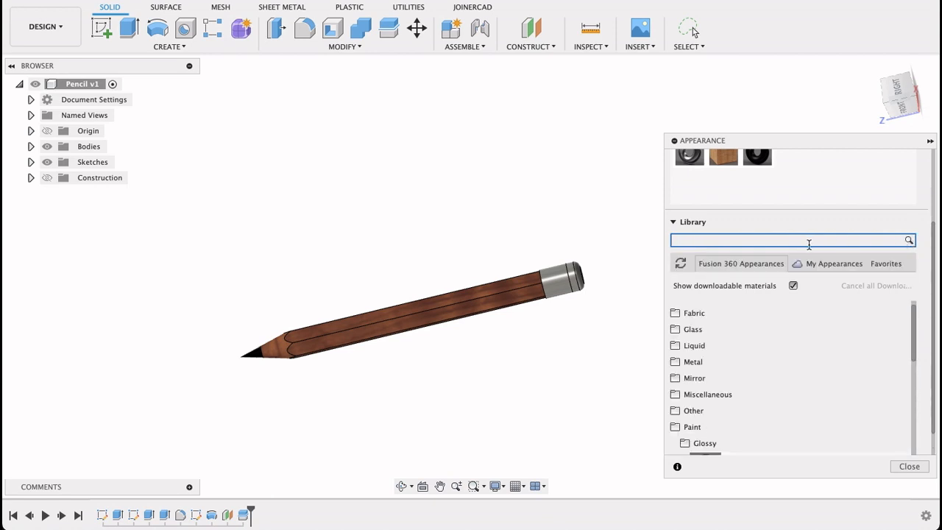
type("pin")
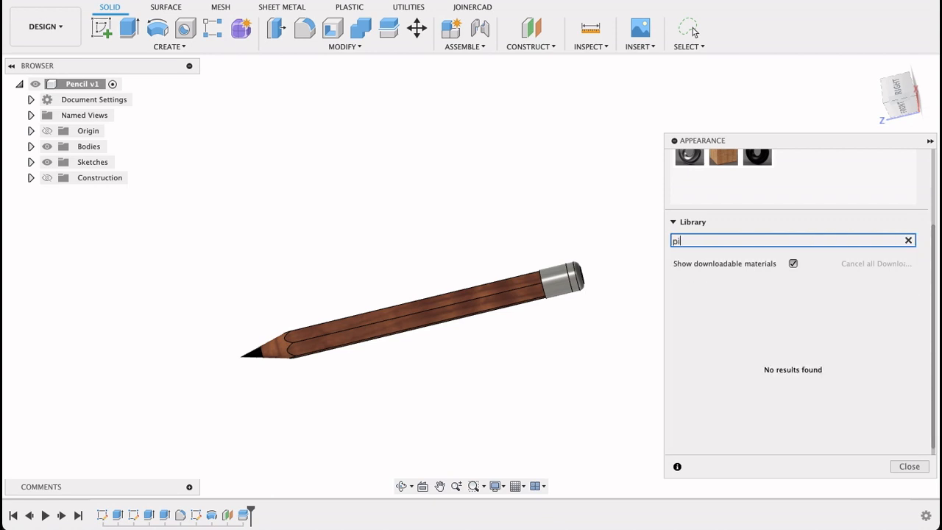
type("ribber")
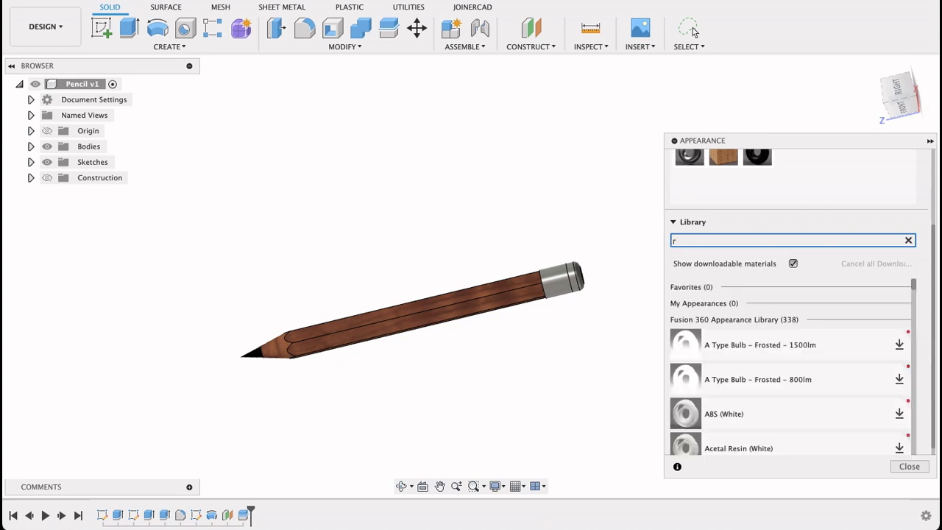
type("ubber")
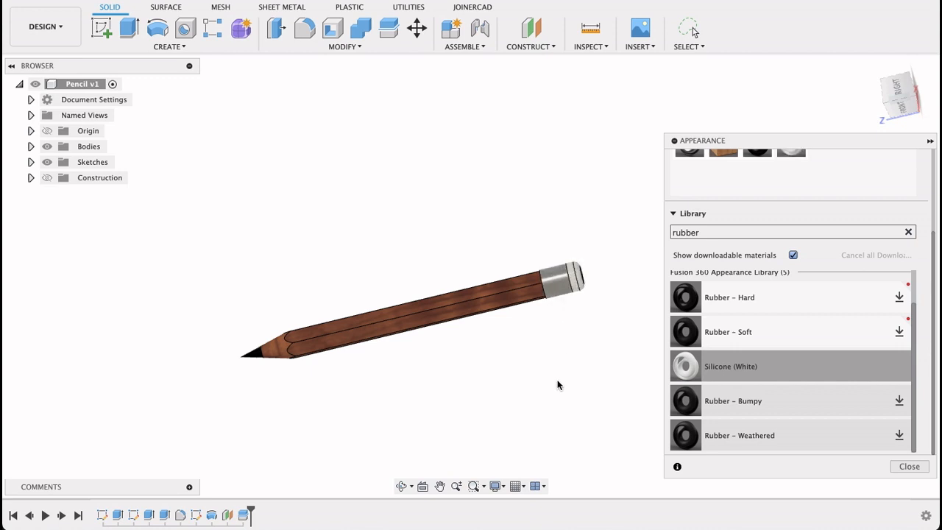
mouse_move(762, 268)
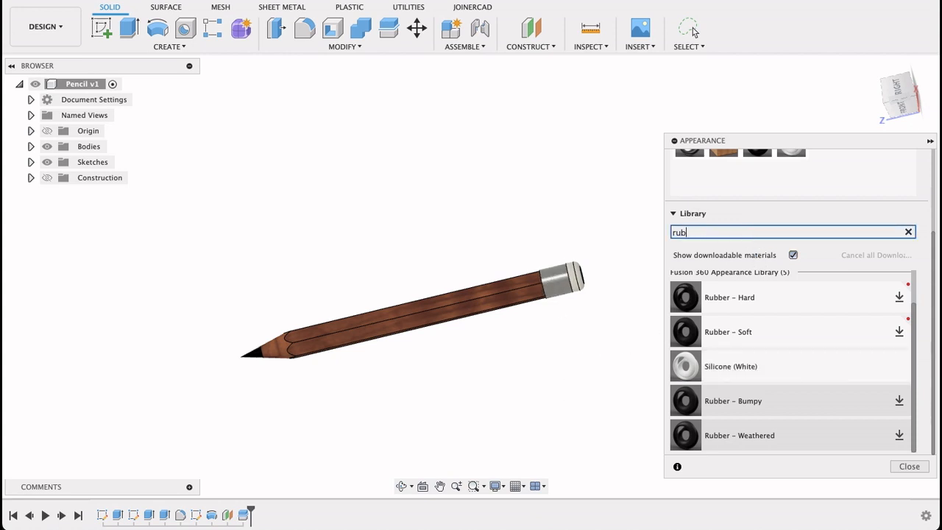
type("metal")
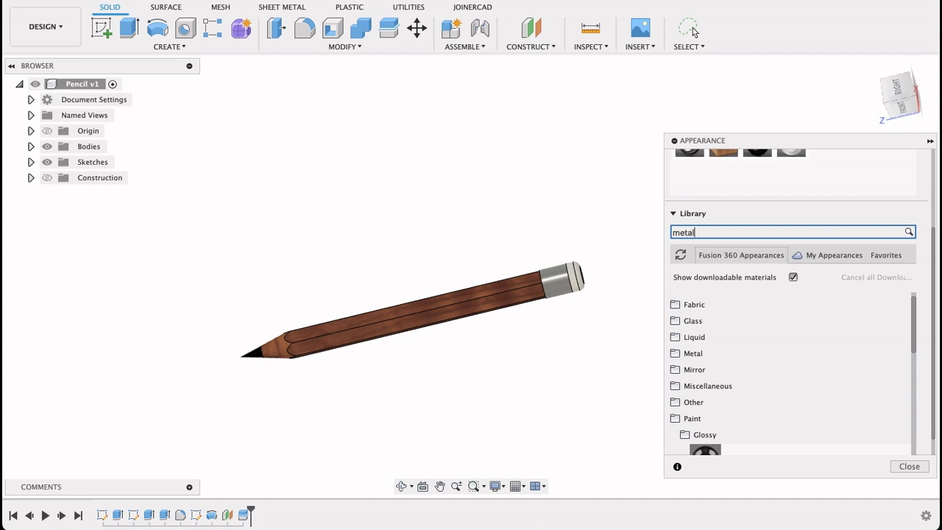
key("enter")
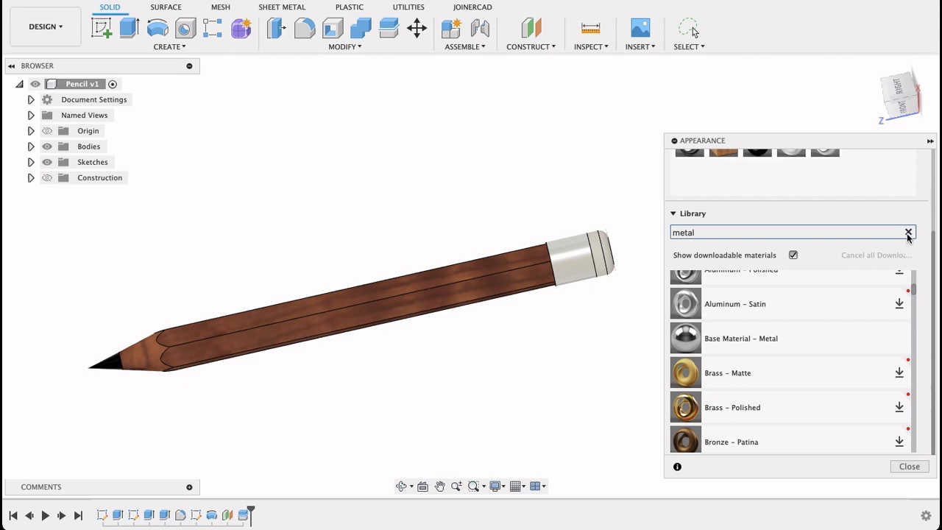
- Apply Paint - Enamel Glossy (Black) to alternate hexagonal faces of the pencil
left_click(909, 233)
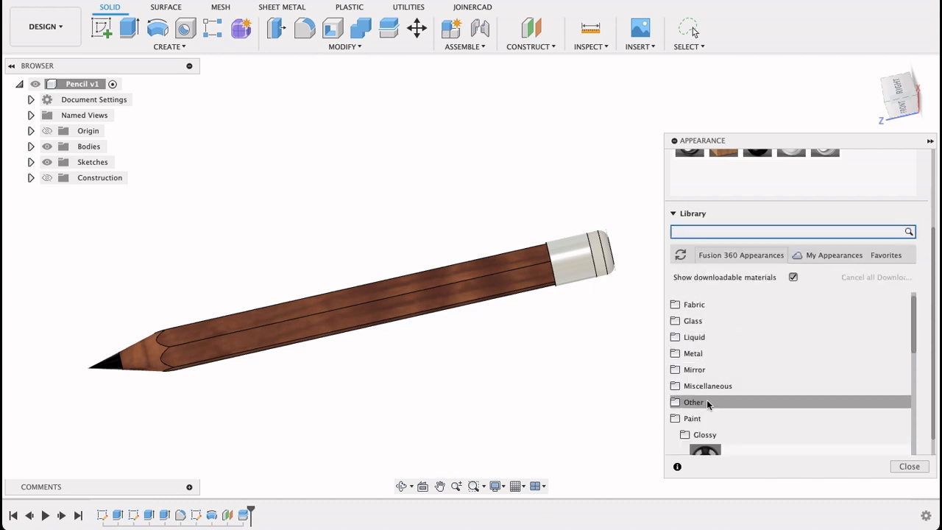
left_click(693, 402)
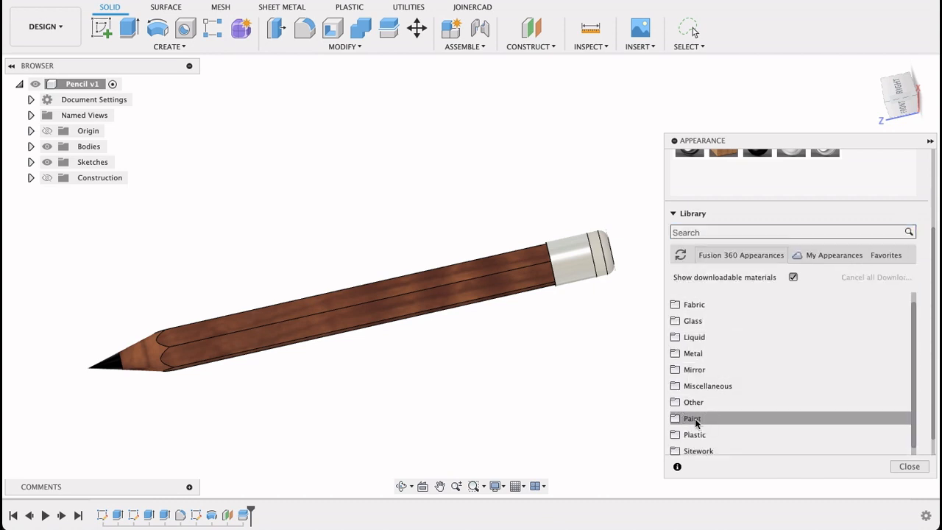
left_click(693, 418)
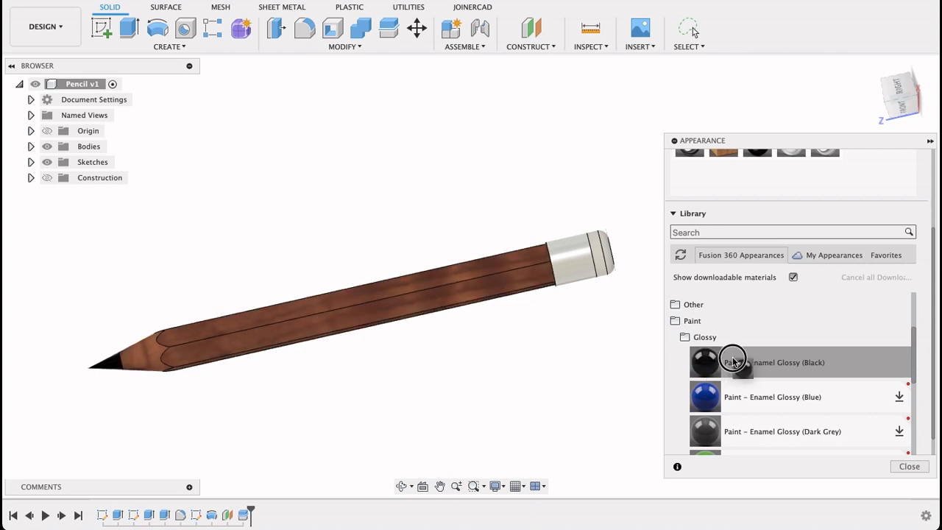
left_click(430, 305)
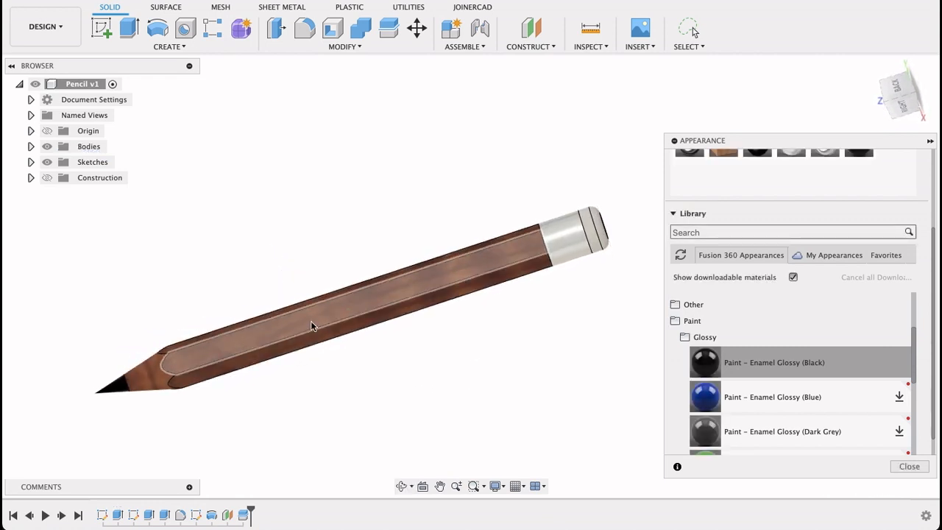
left_click(431, 281)
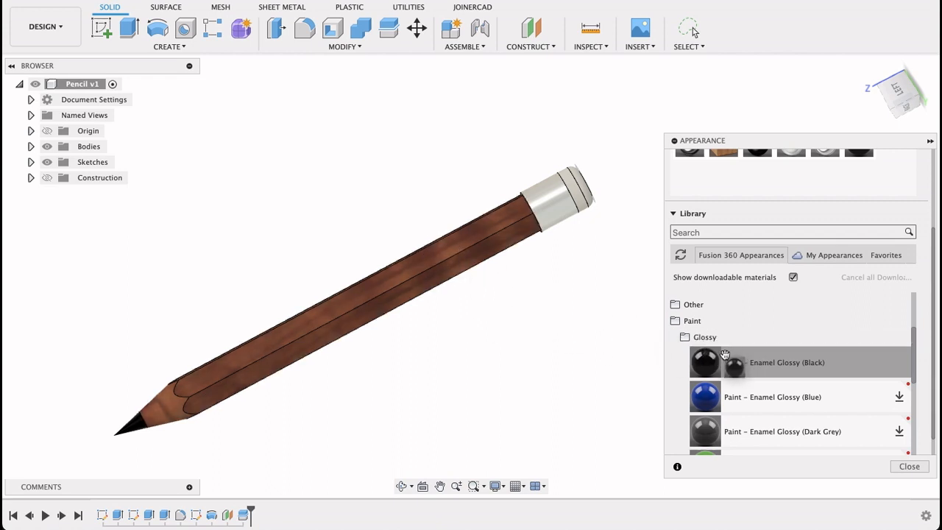
left_click(353, 294)
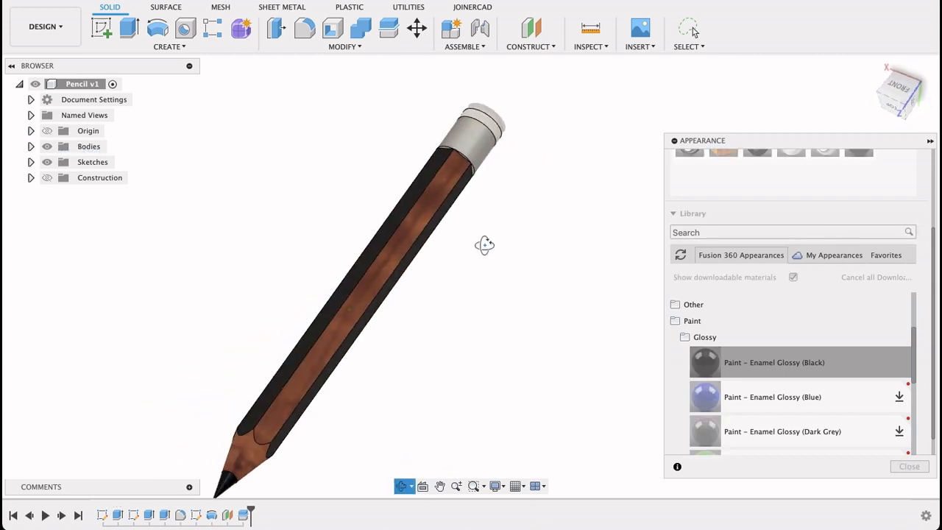
- Apply Paint - Enamel Glossy (Red) to the wooden face between the black faces
scroll("down", 3)
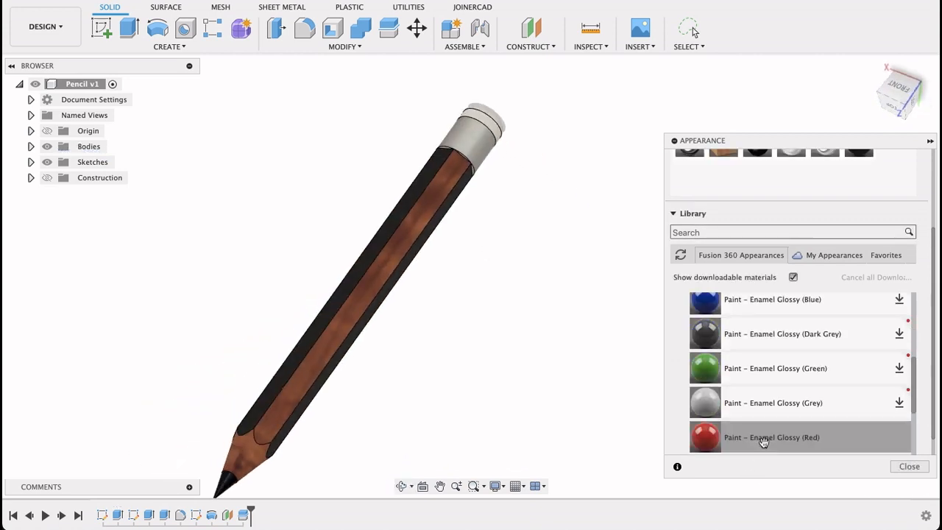
left_click(353, 295)
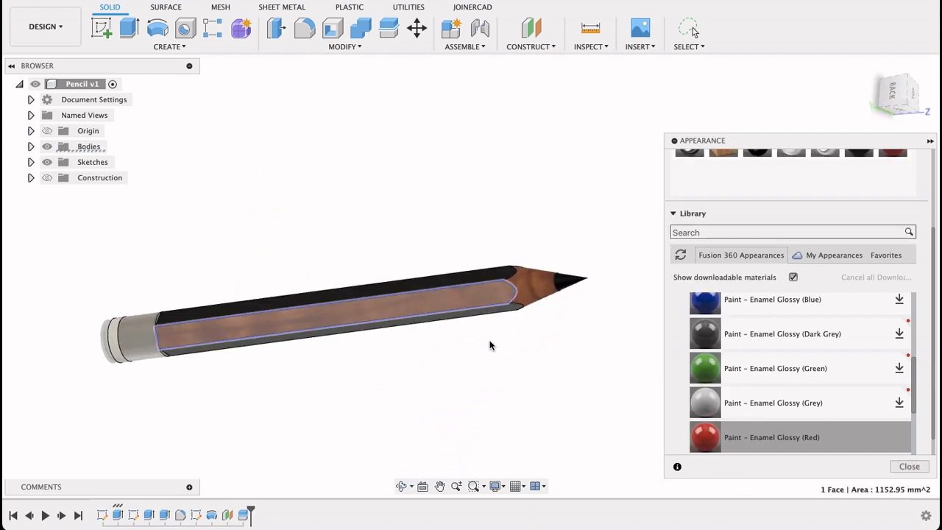
left_click_drag(705, 437, 423, 308)
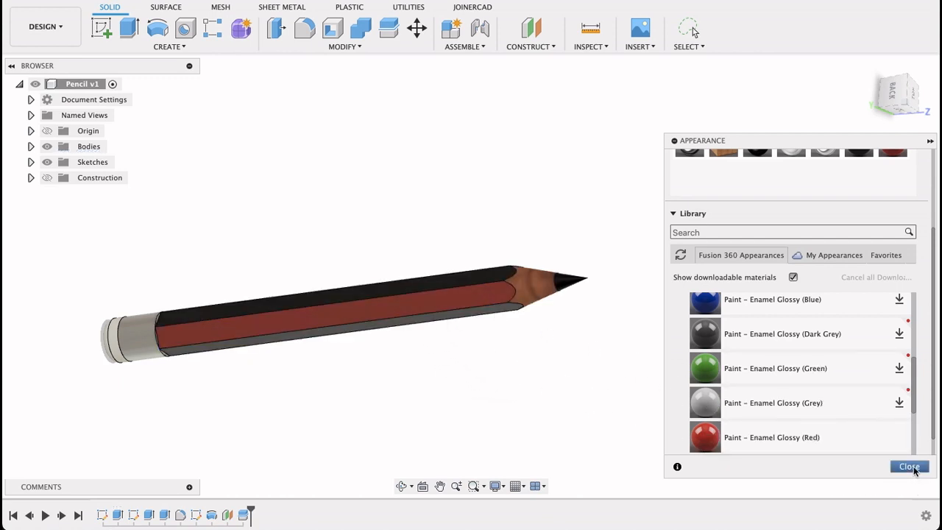
- Close the Appearance panel and orbit to inspect the red-black faces, eraser, tip and ferrule
left_click(909, 466)
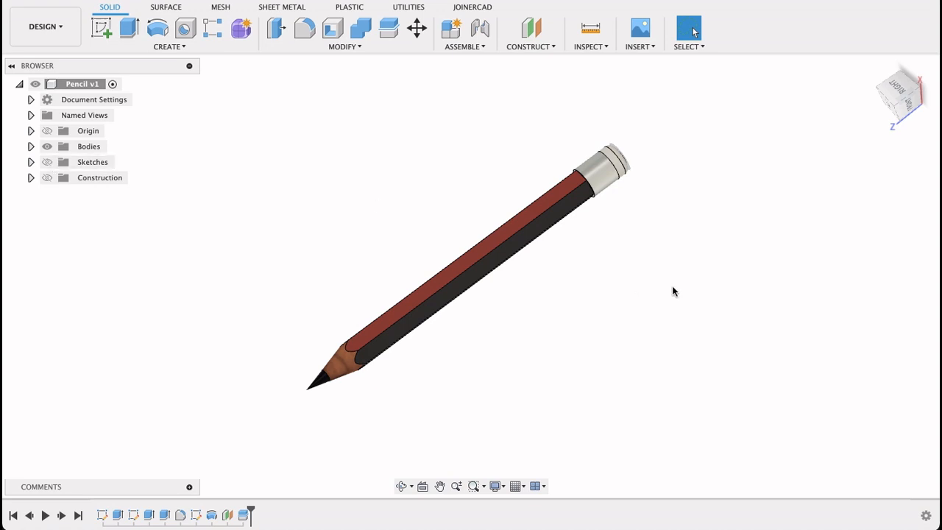
left_click_drag(674, 291, 608, 168)
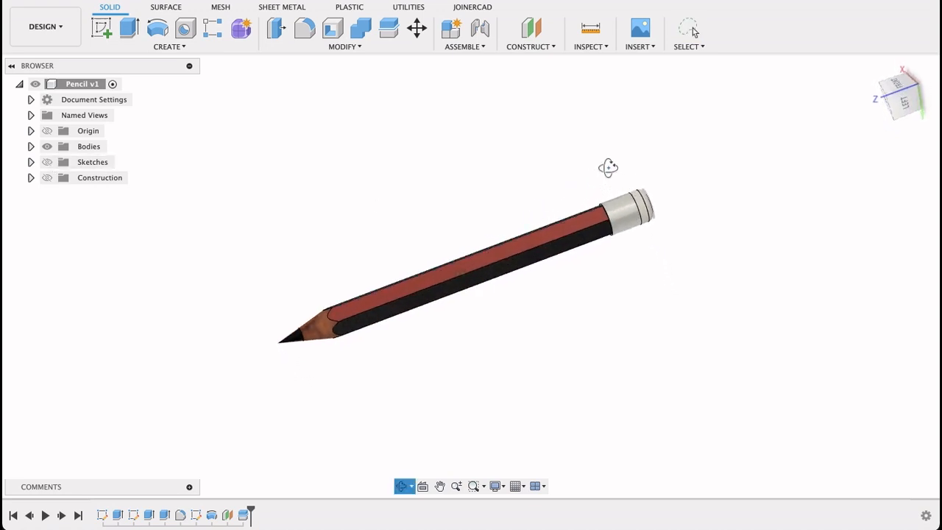
left_click_drag(608, 168, 625, 326)
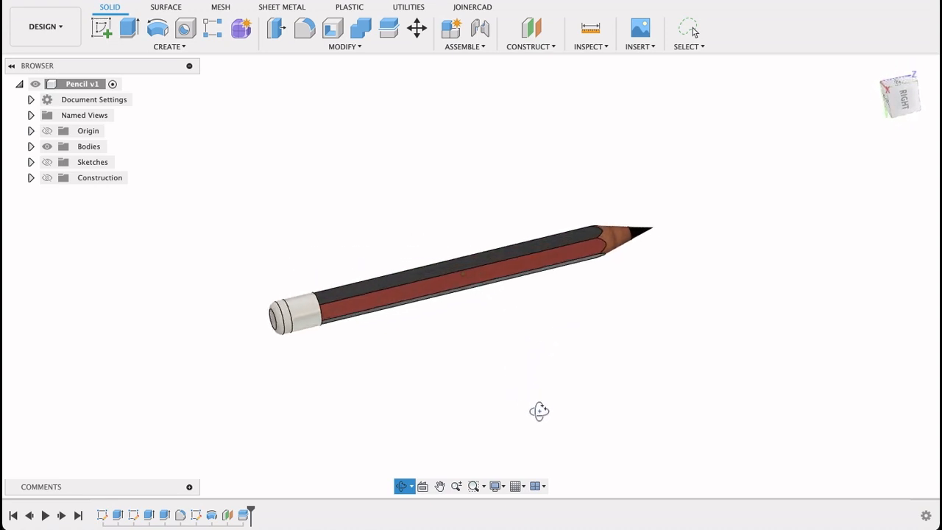
left_click_drag(539, 411, 701, 329)
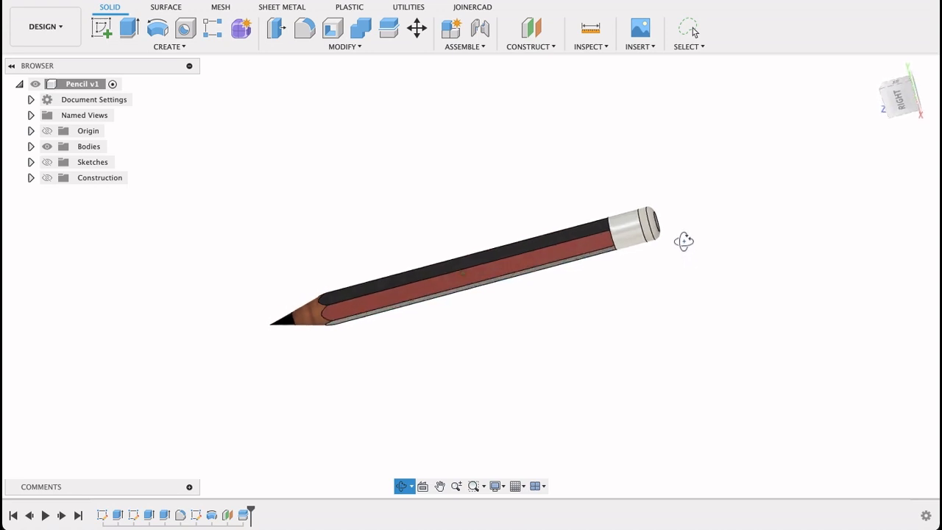
left_click_drag(685, 241, 718, 243)
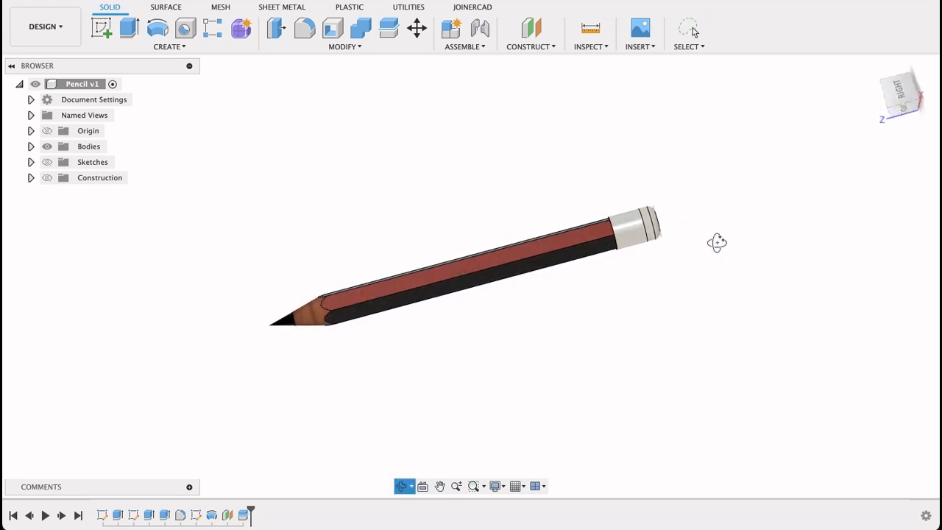
left_click_drag(718, 243, 680, 143)
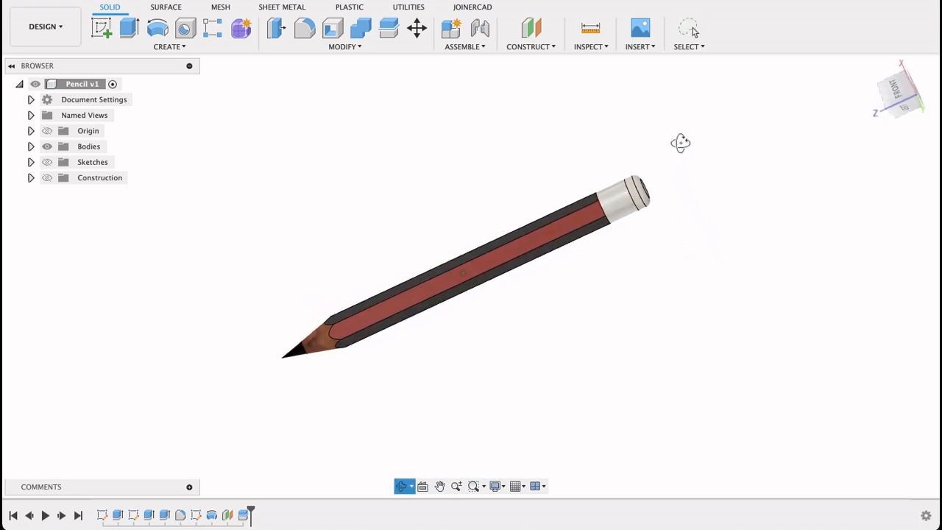